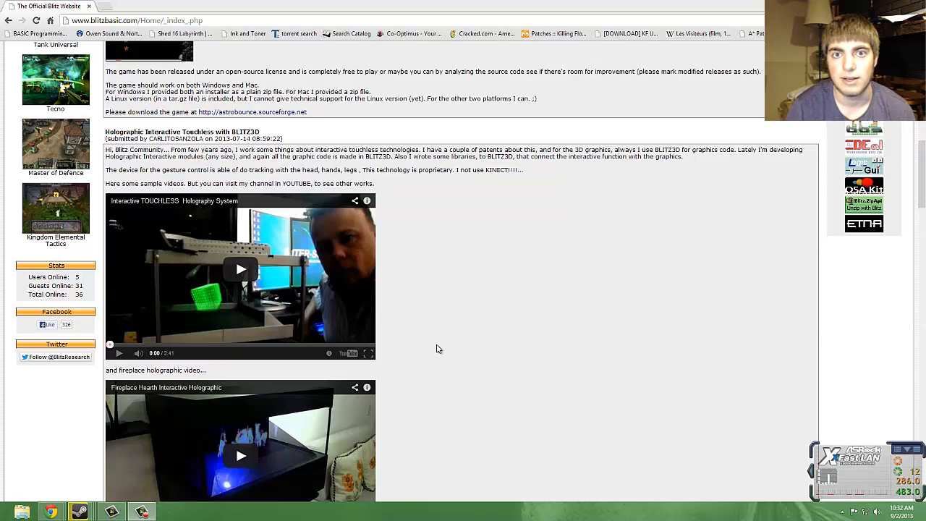
{"action": "mouse_move", "coordinate": [515, 335]}
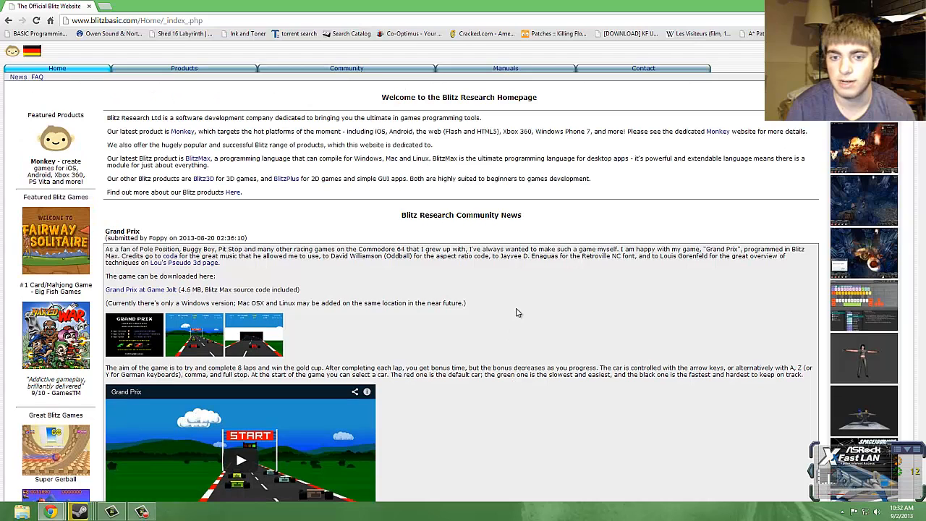
{"action": "mouse_move", "coordinate": [453, 107]}
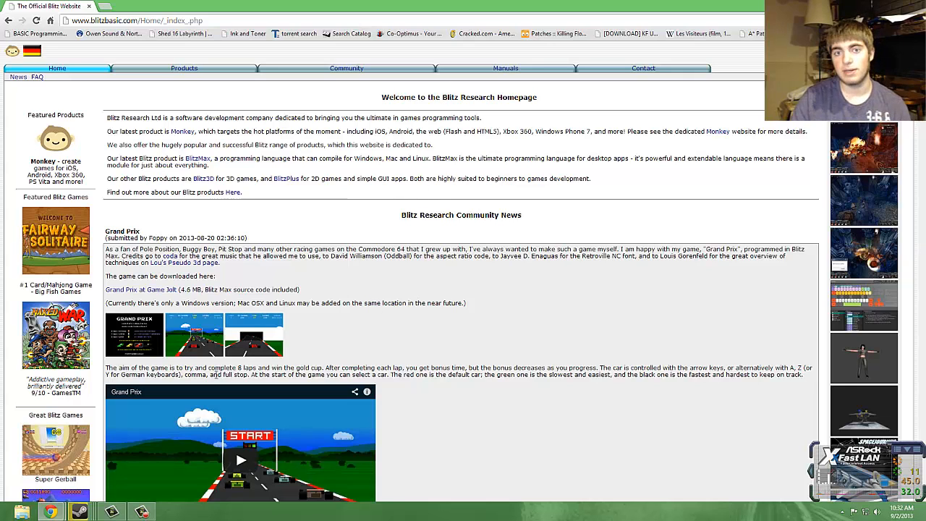
{"action": "mouse_move", "coordinate": [377, 349]}
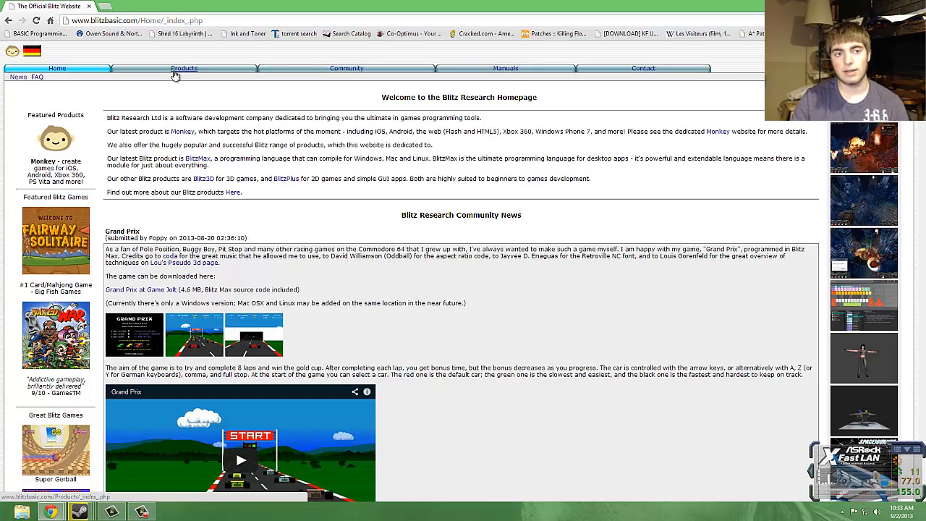
{"action": "mouse_move", "coordinate": [537, 220]}
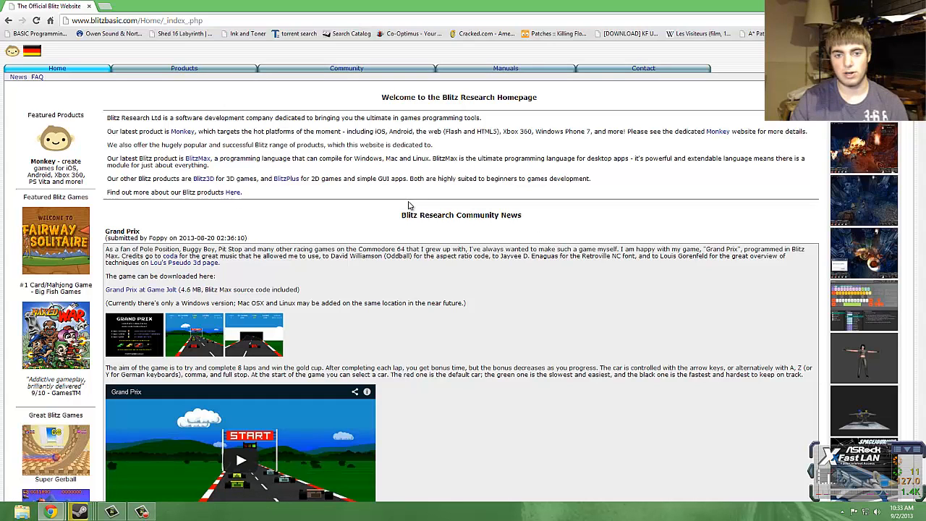
{"action": "mouse_move", "coordinate": [388, 220]}
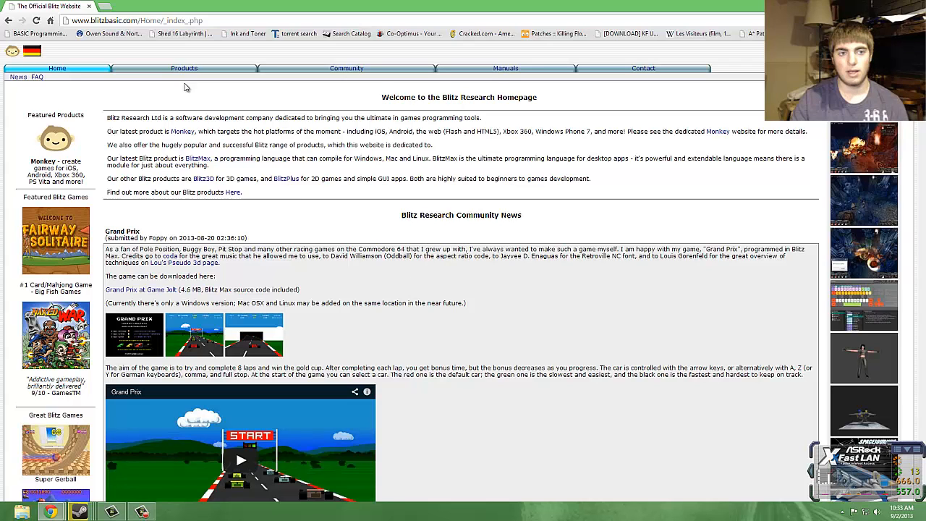
{"action": "mouse_move", "coordinate": [168, 87]}
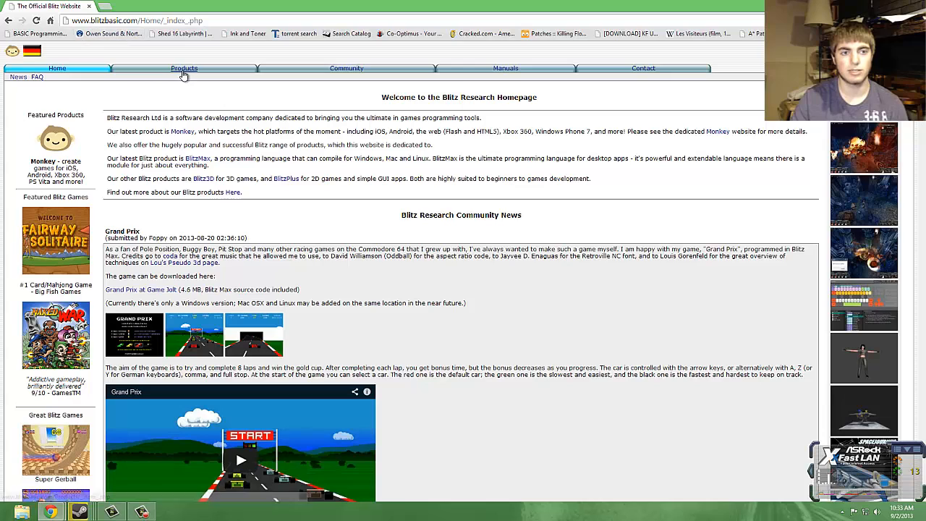
Step: Go to the Blitz Research Products page and scroll down to the Blitz3D demo download
{"action": "left_click", "coordinate": [178, 68]}
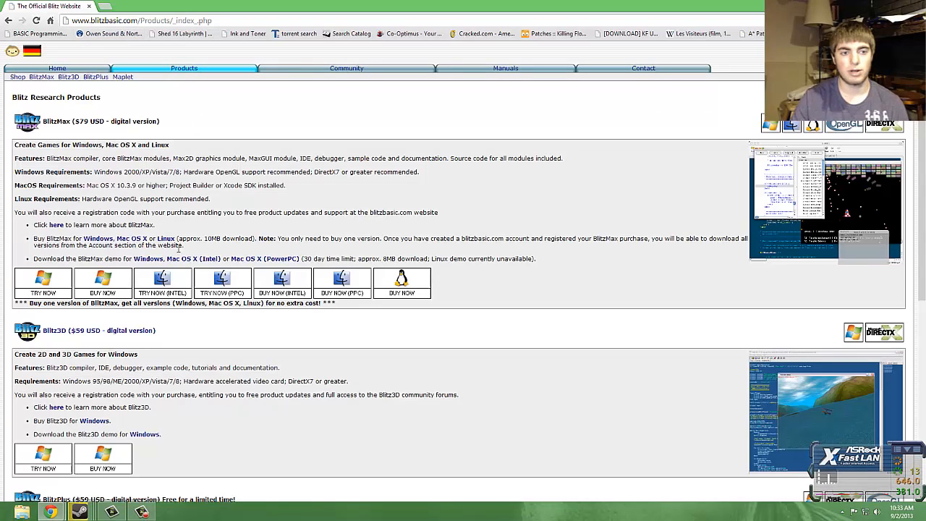
{"action": "scroll", "scroll_direction": "down", "scroll_amount": 3}
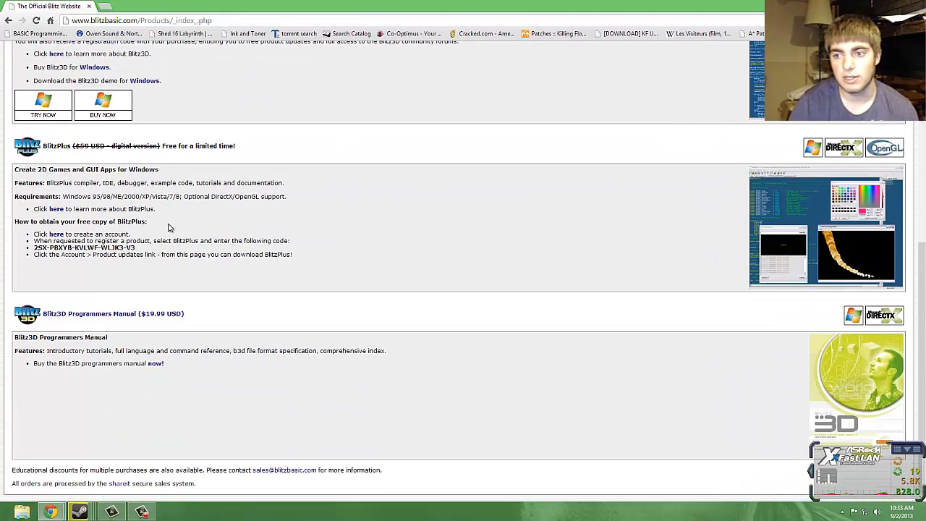
{"action": "scroll", "scroll_direction": "up", "scroll_amount": 3}
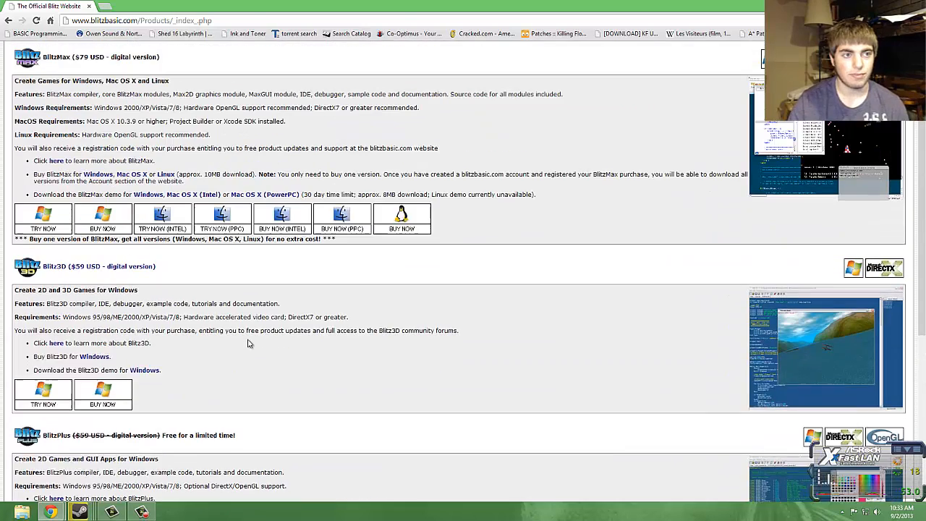
{"action": "scroll", "scroll_direction": "down", "scroll_amount": 3}
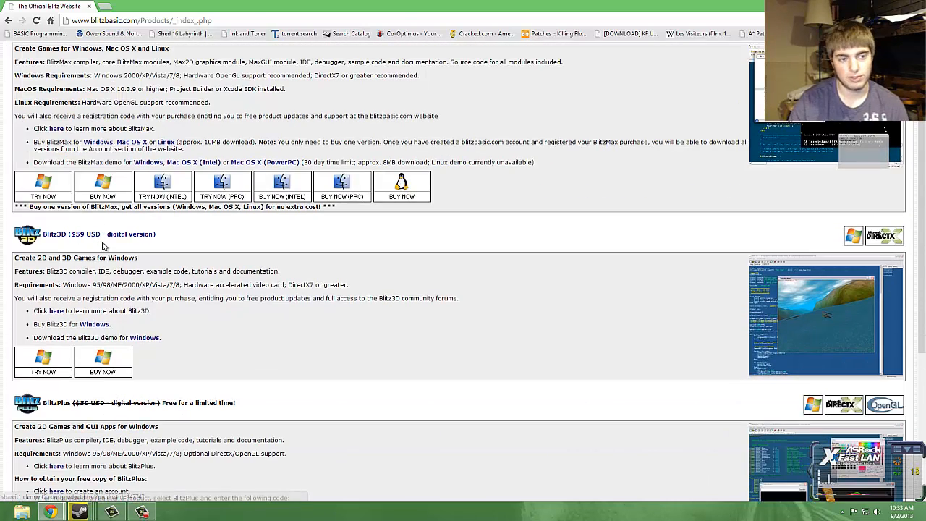
{"action": "mouse_move", "coordinate": [99, 297]}
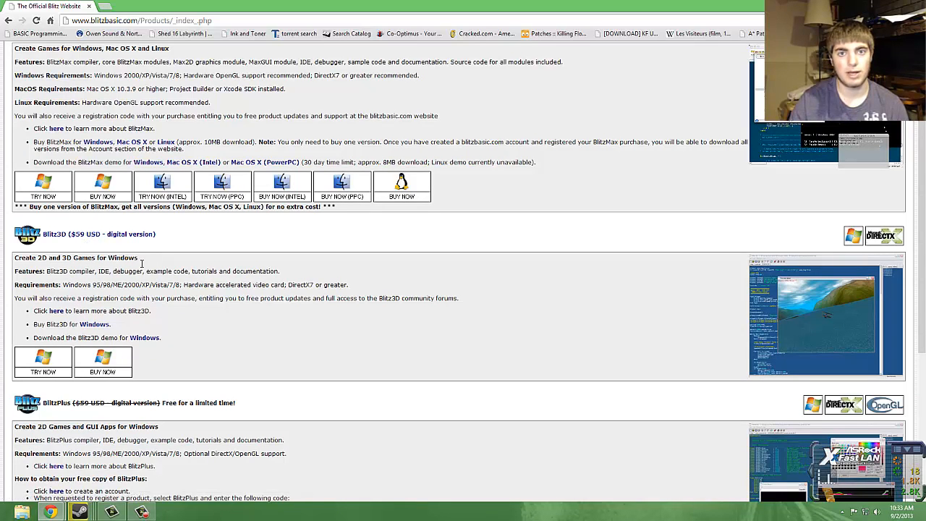
{"action": "scroll", "scroll_direction": "down", "scroll_amount": 3}
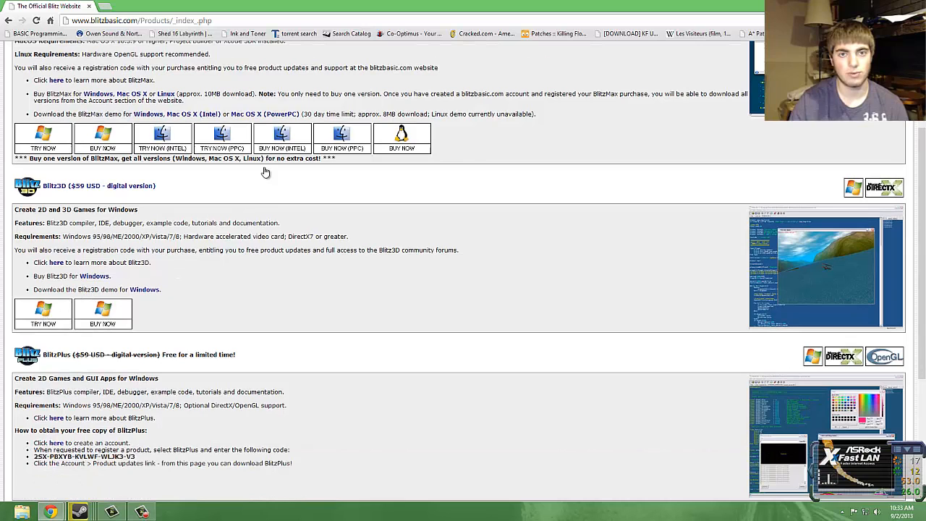
{"action": "scroll", "scroll_direction": "up", "scroll_amount": 3}
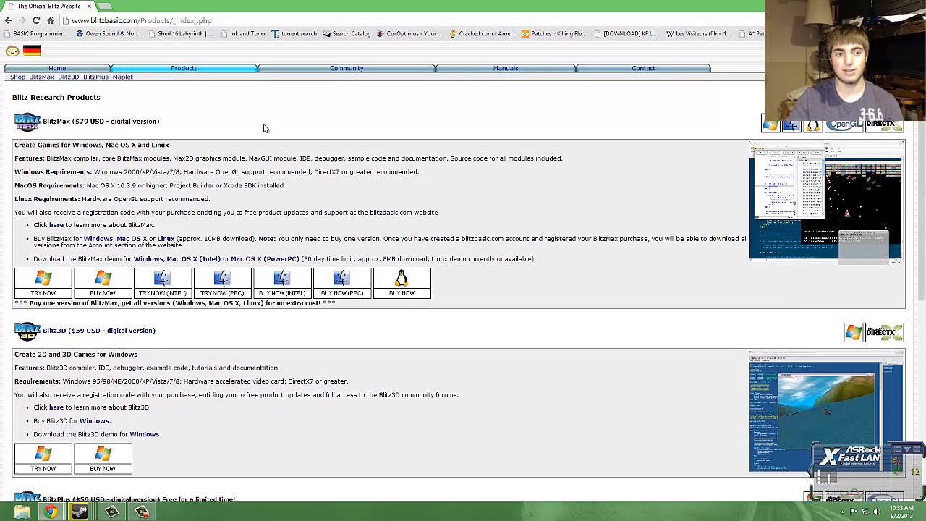
{"action": "scroll", "scroll_direction": "down", "scroll_amount": 3}
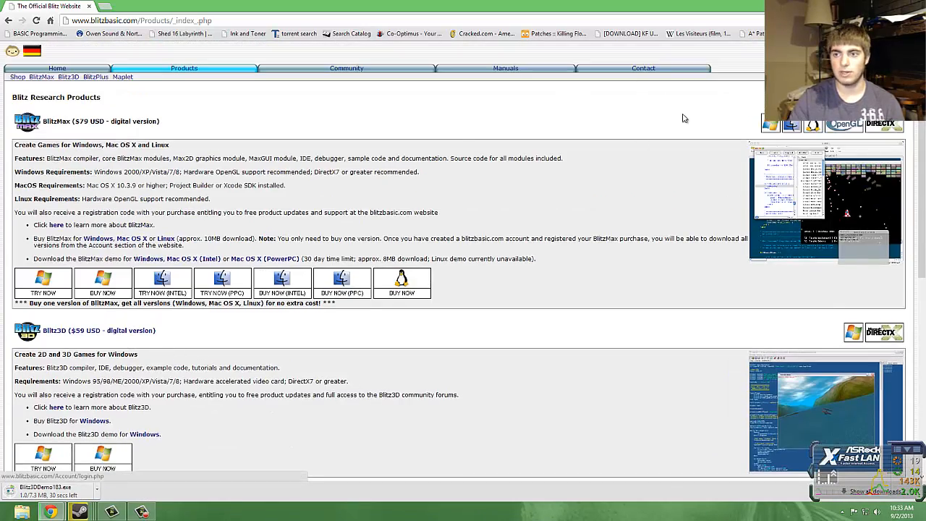
{"action": "scroll", "scroll_direction": "down", "scroll_amount": 3}
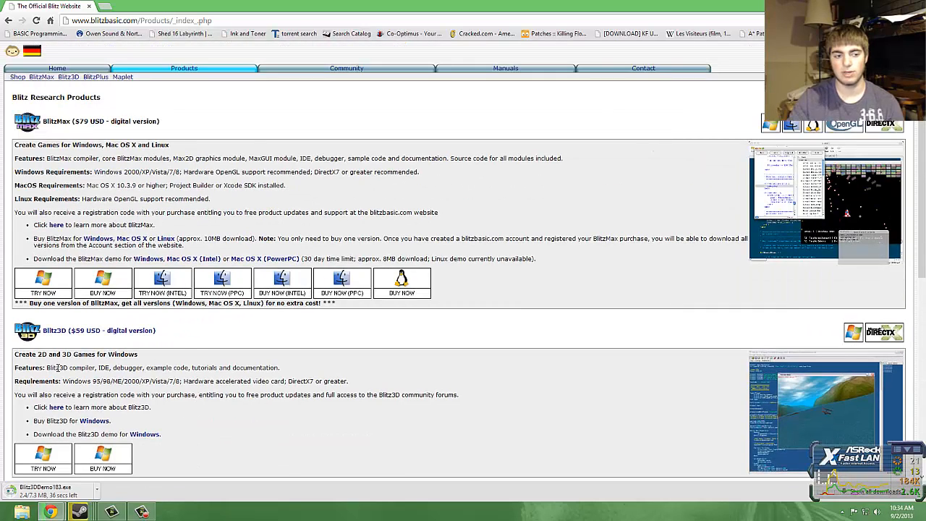
{"action": "scroll", "scroll_direction": "down", "scroll_amount": 3}
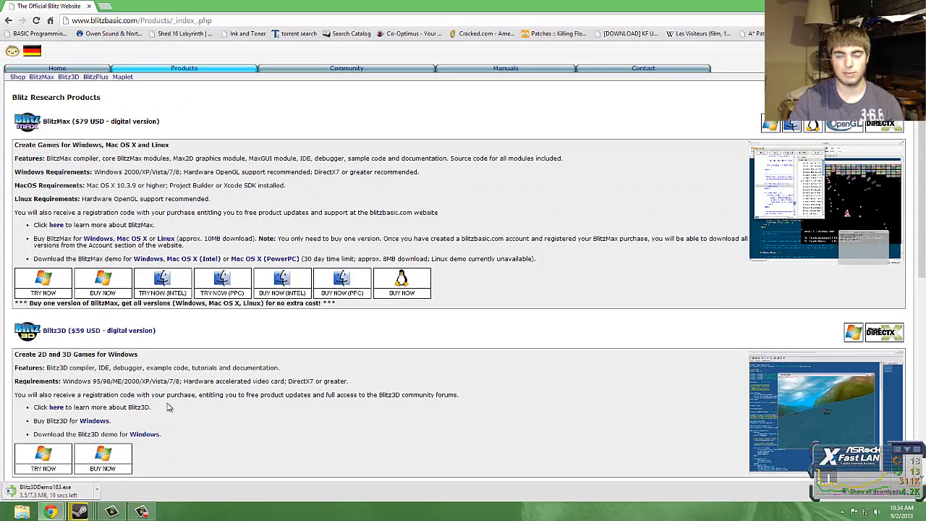
{"action": "mouse_move", "coordinate": [586, 159]}
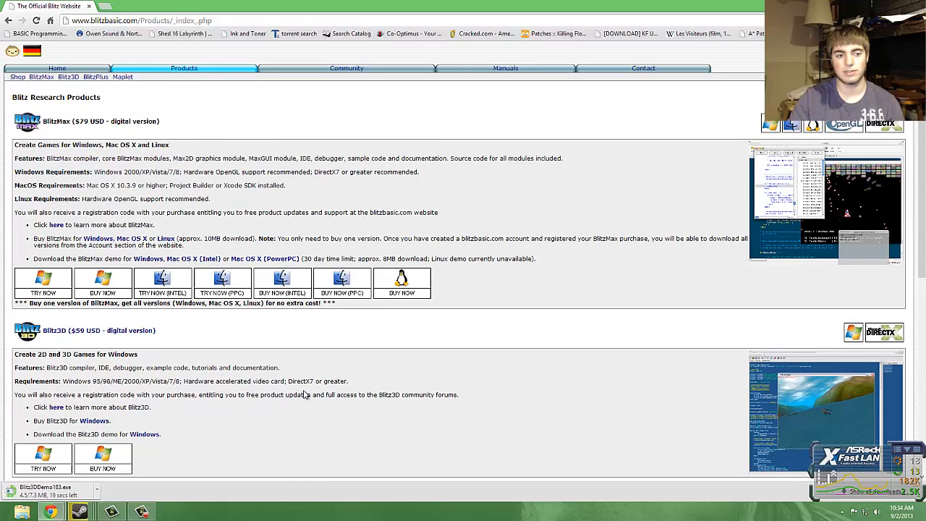
{"action": "mouse_move", "coordinate": [333, 89]}
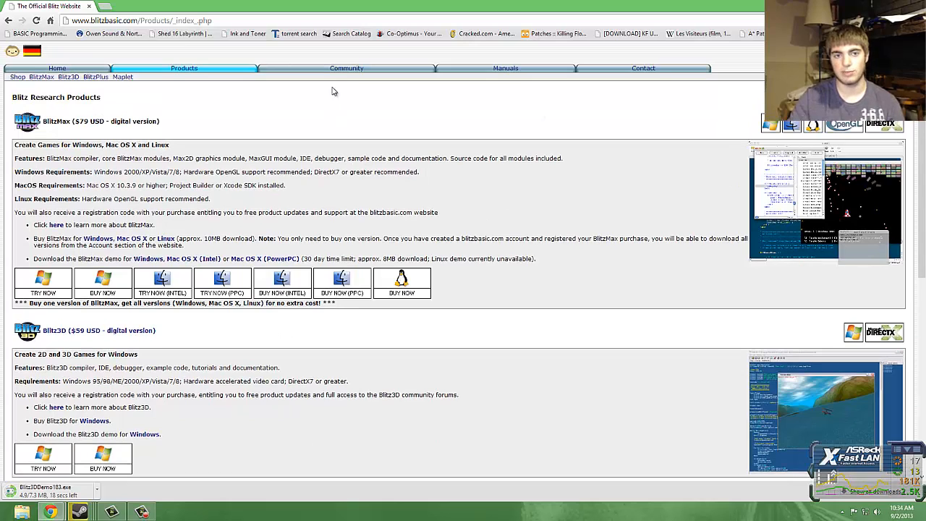
{"action": "mouse_move", "coordinate": [638, 75]}
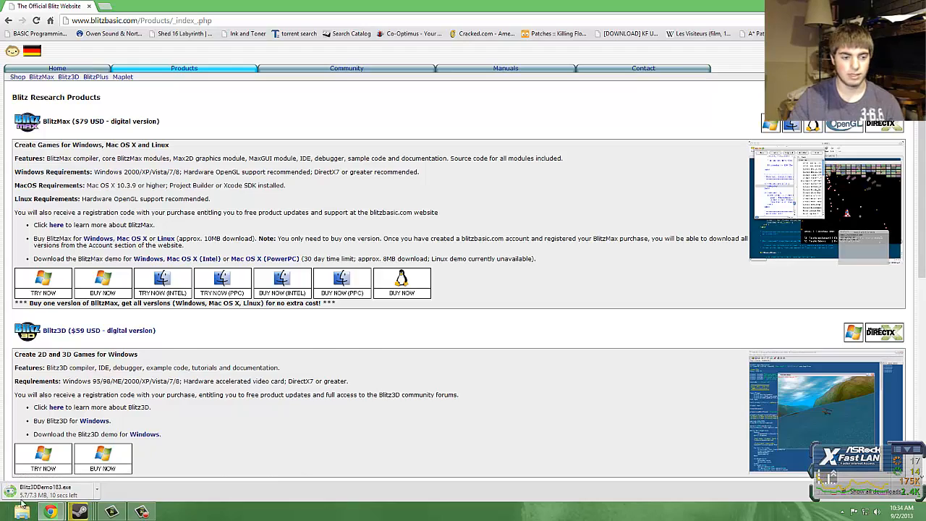
{"action": "scroll", "scroll_direction": "down", "scroll_amount": 3}
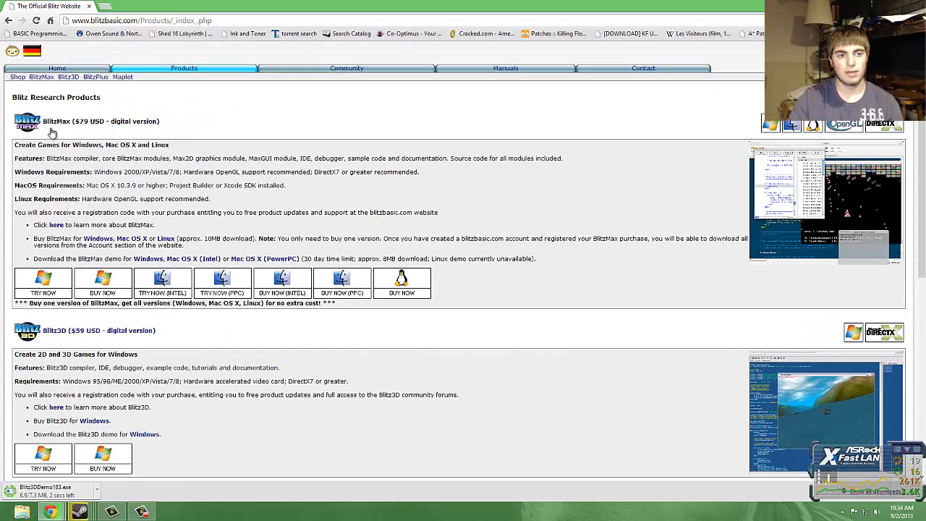
Step: Browse the Products page while Blitz3DDemo183.exe finishes downloading
{"action": "scroll", "scroll_direction": "down", "scroll_amount": 3}
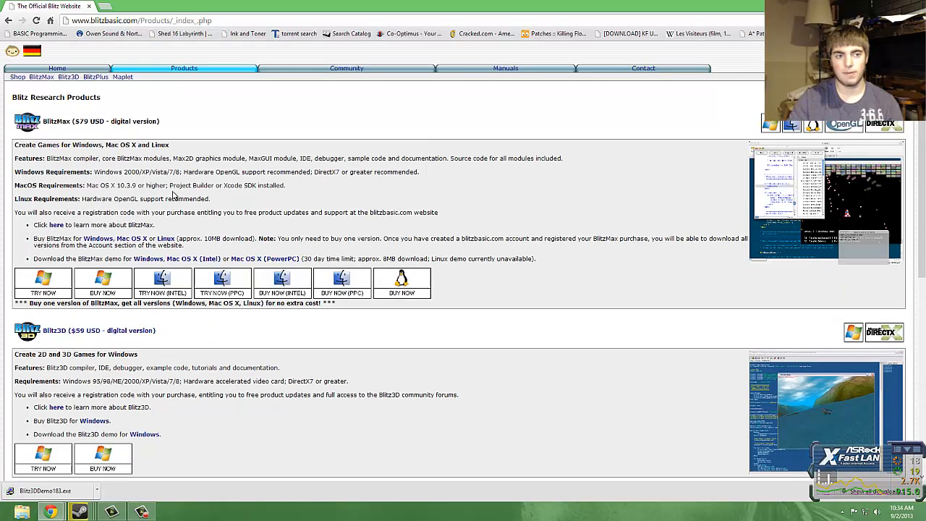
{"action": "scroll", "scroll_direction": "down", "scroll_amount": 3}
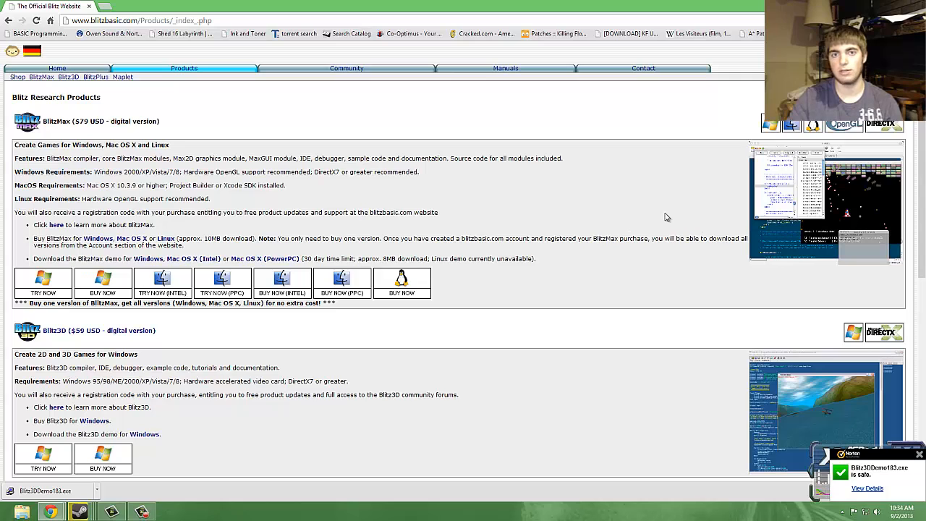
{"action": "mouse_move", "coordinate": [825, 228]}
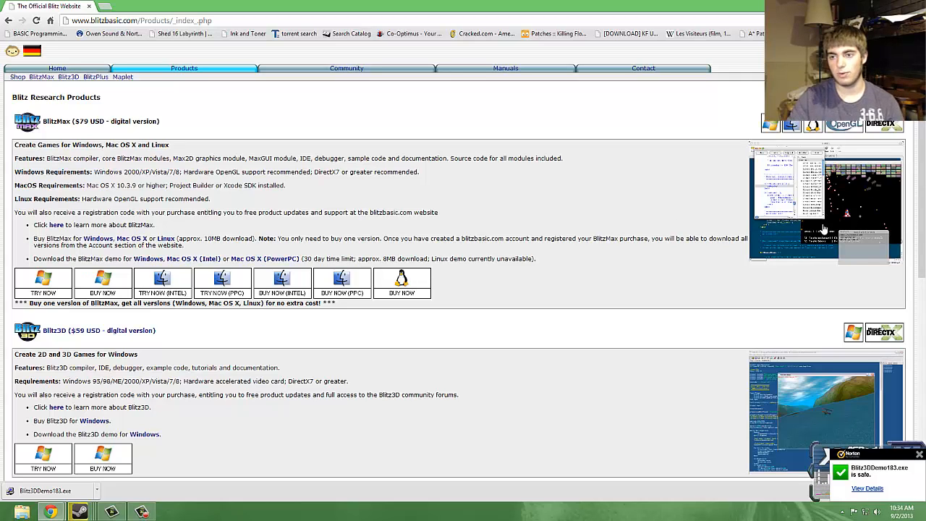
{"action": "mouse_move", "coordinate": [721, 281]}
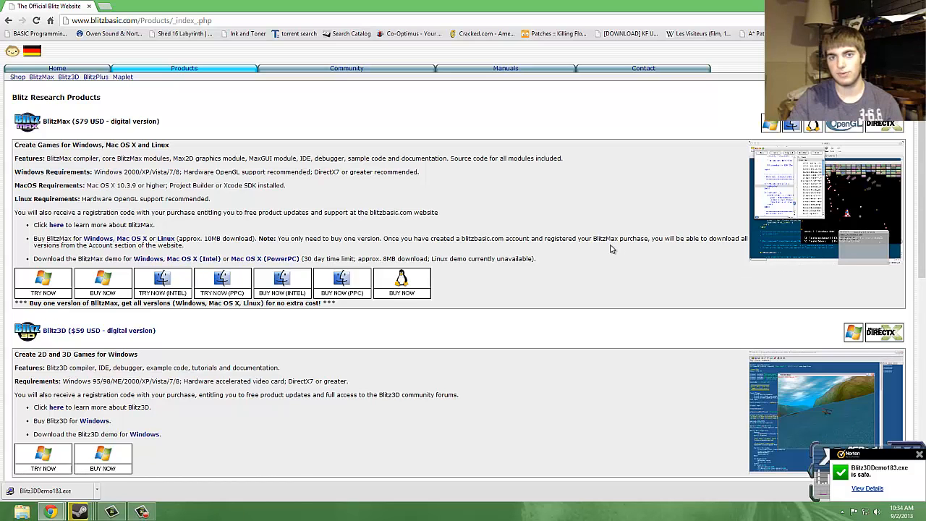
{"action": "scroll", "scroll_direction": "down", "scroll_amount": 3}
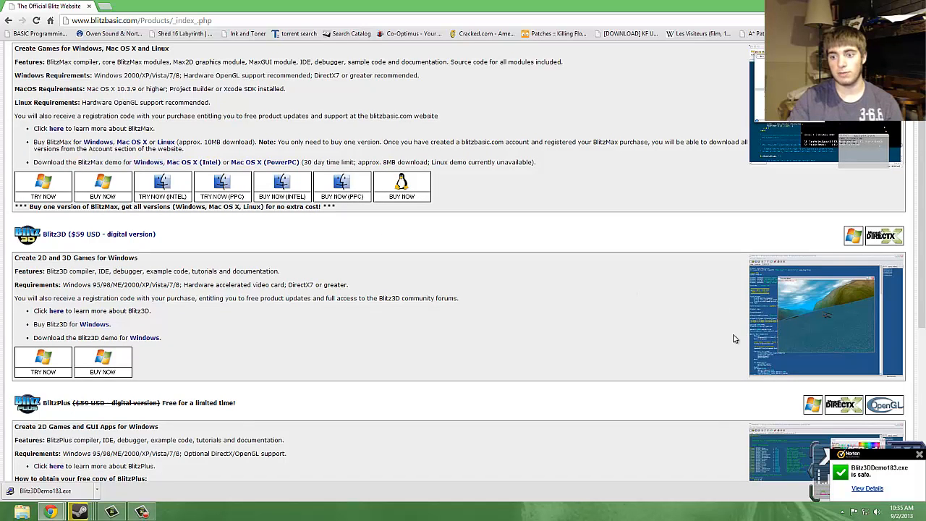
{"action": "mouse_move", "coordinate": [787, 344]}
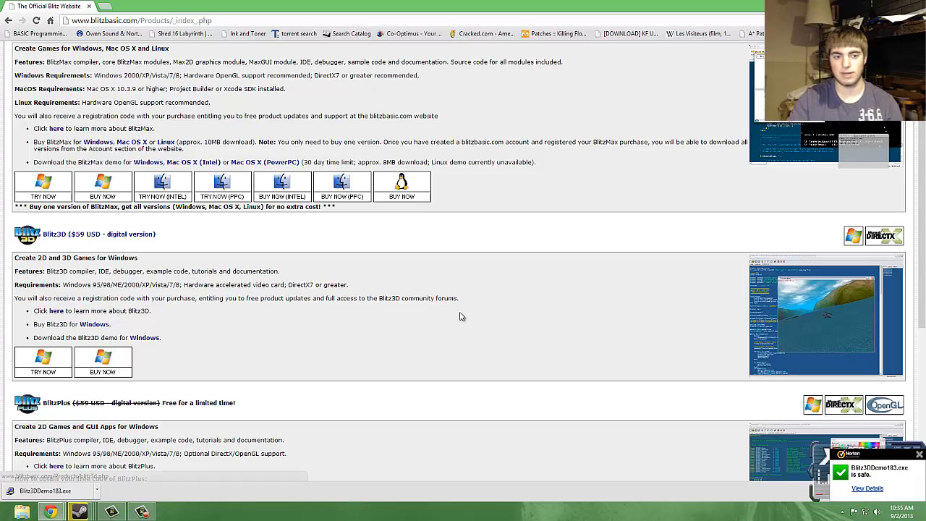
{"action": "mouse_move", "coordinate": [52, 241]}
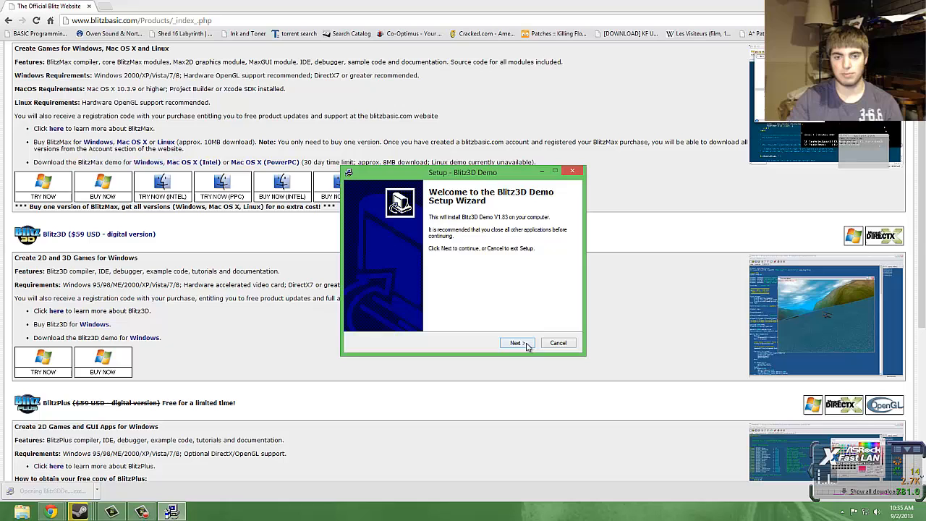
Step: Install the Blitz3D demo to Program Files, launch it and dismiss the About Blitz box
{"action": "left_click", "coordinate": [515, 342]}
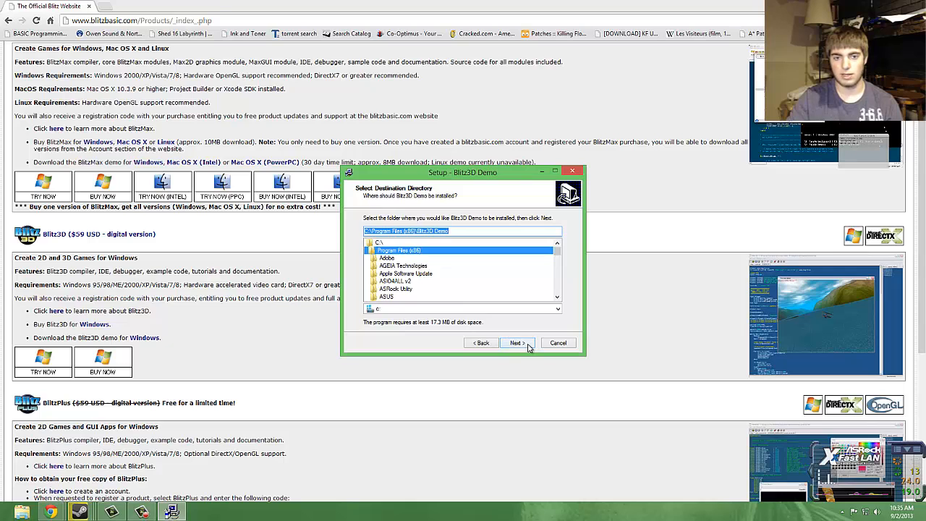
{"action": "left_click", "coordinate": [518, 342]}
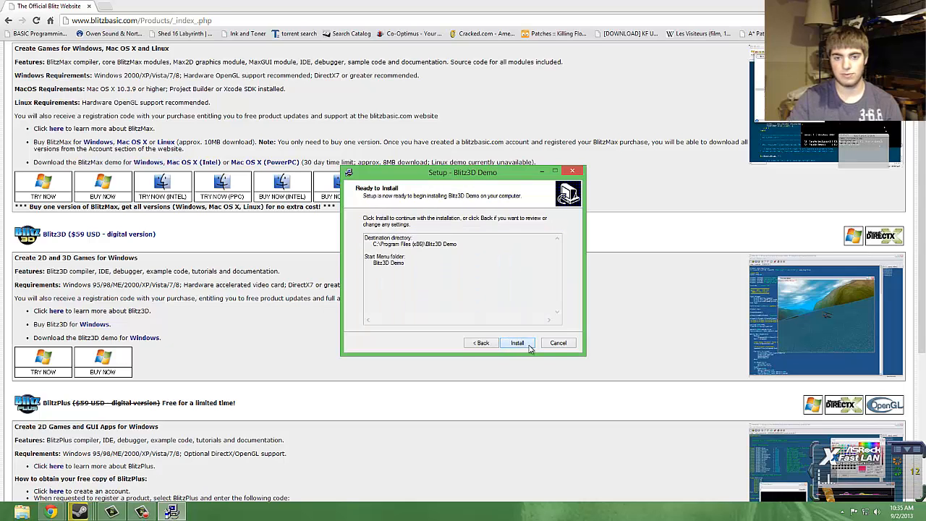
{"action": "left_click", "coordinate": [518, 342]}
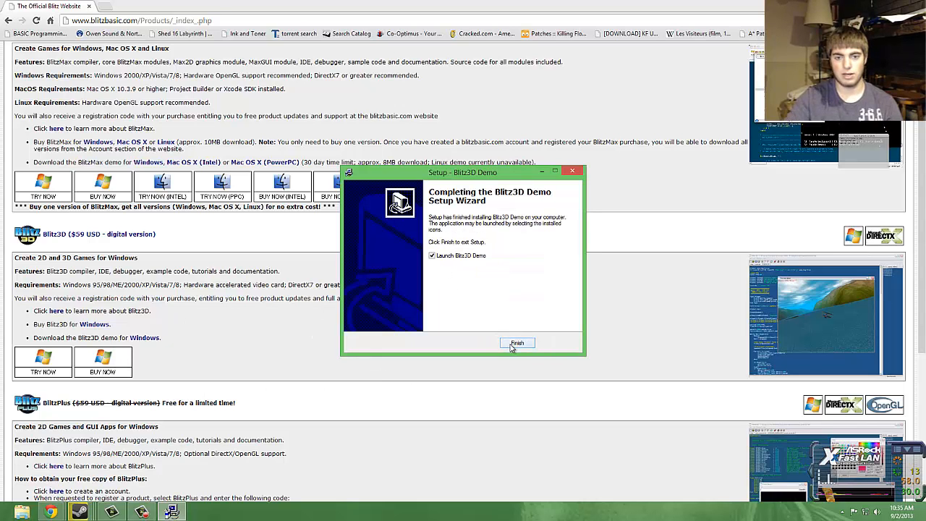
{"action": "left_click", "coordinate": [518, 343]}
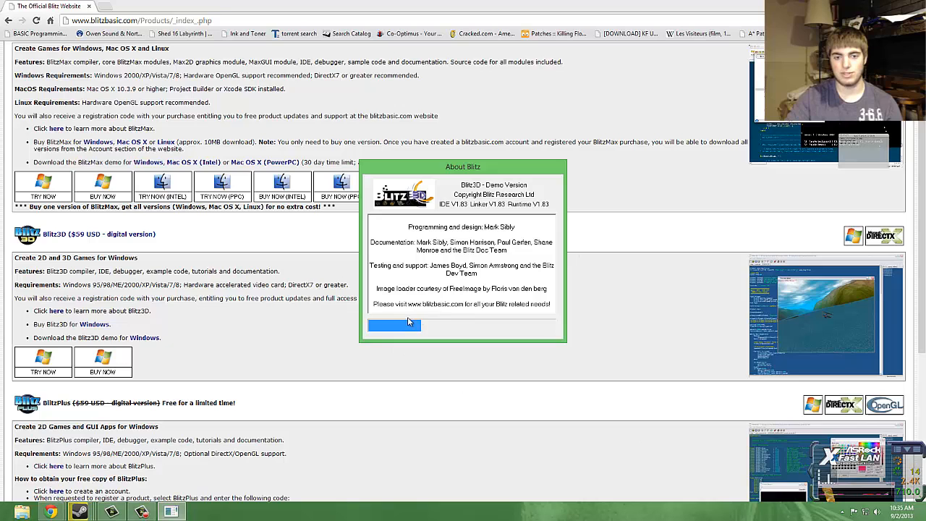
{"action": "mouse_move", "coordinate": [559, 332]}
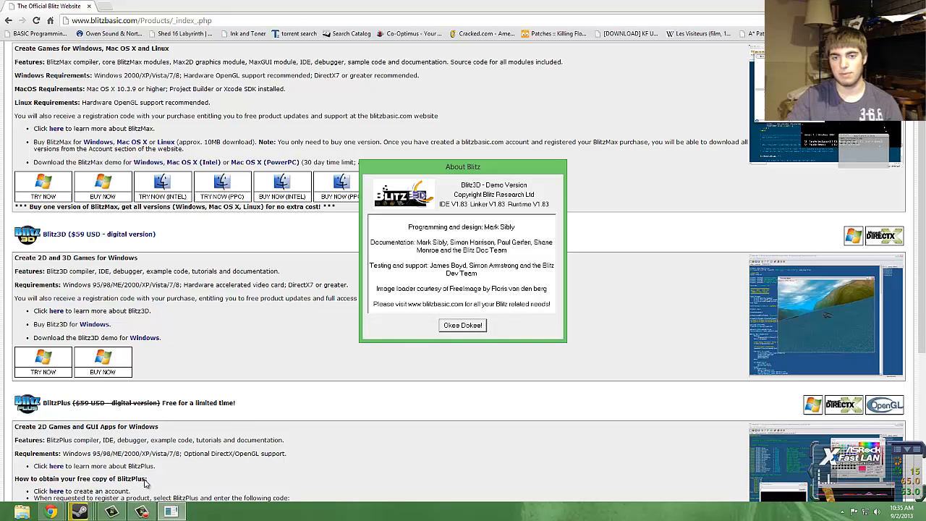
{"action": "left_click", "coordinate": [463, 324]}
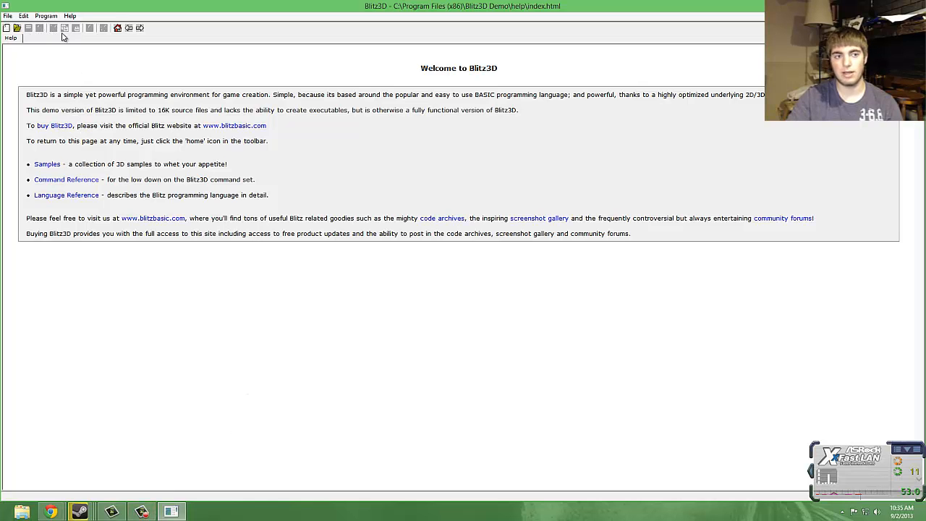
{"action": "mouse_move", "coordinate": [67, 179]}
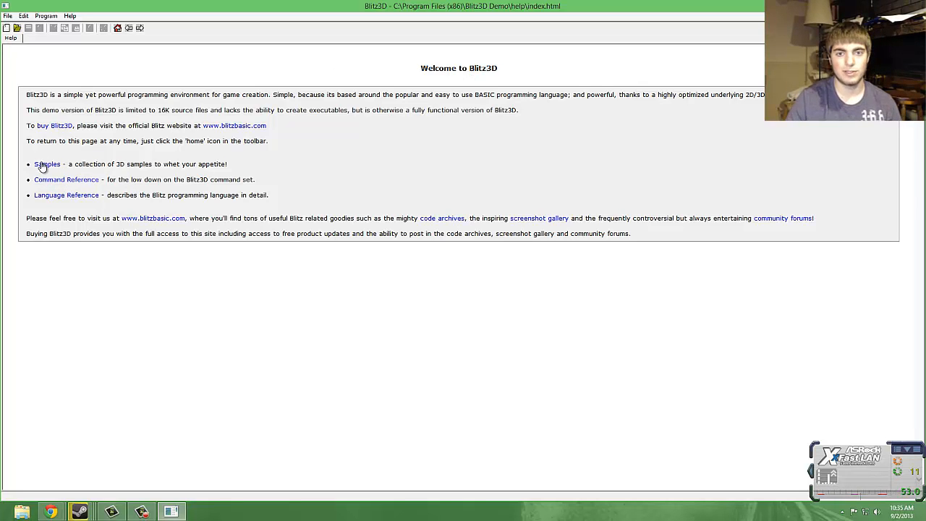
{"action": "mouse_move", "coordinate": [70, 130]}
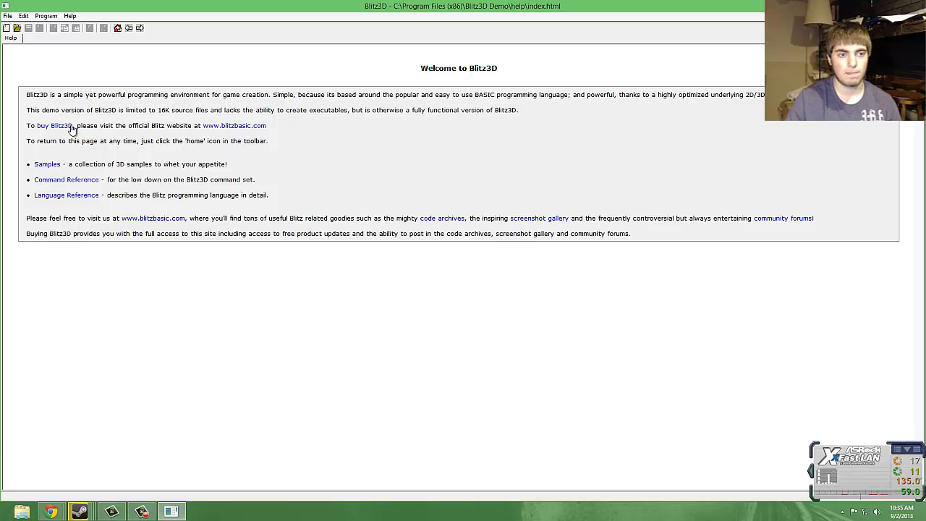
{"action": "mouse_move", "coordinate": [52, 72]}
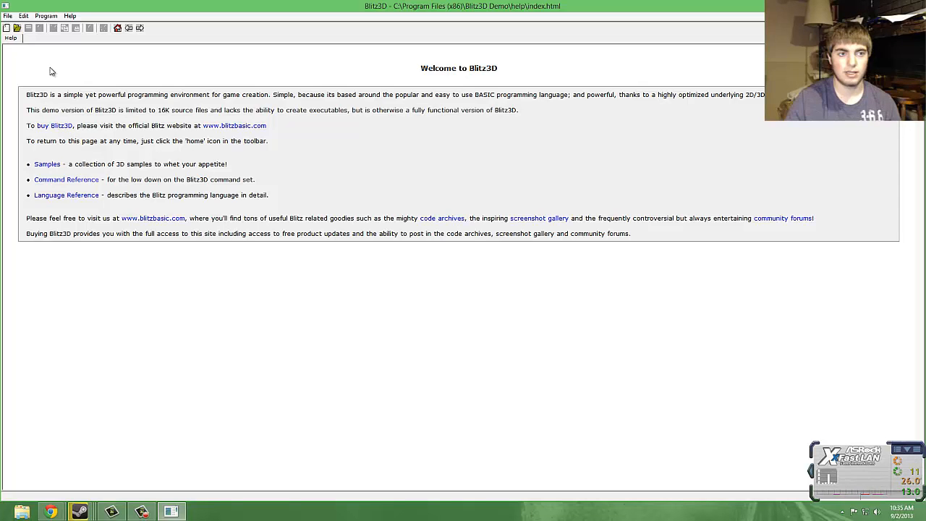
{"action": "mouse_move", "coordinate": [60, 165]}
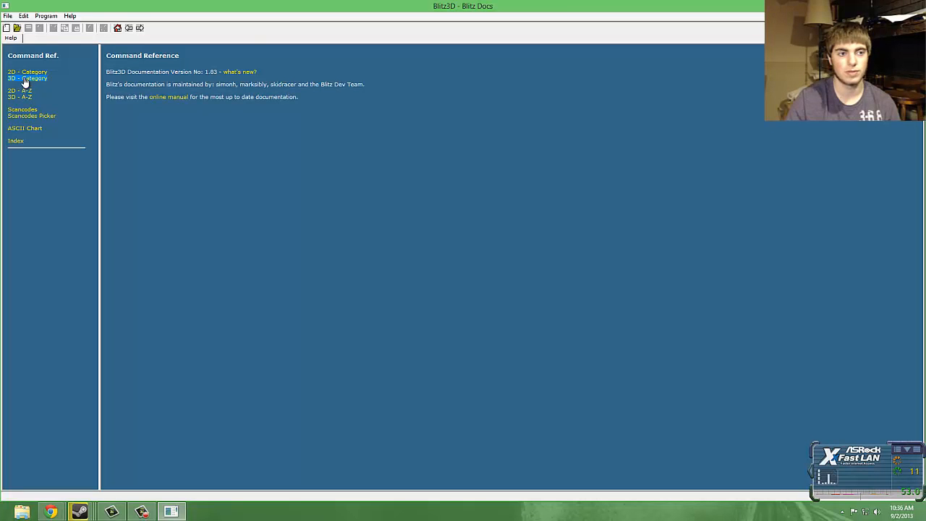
Step: Expand the A–Z Index under Command Reference and pick an entry
{"action": "left_click", "coordinate": [16, 141]}
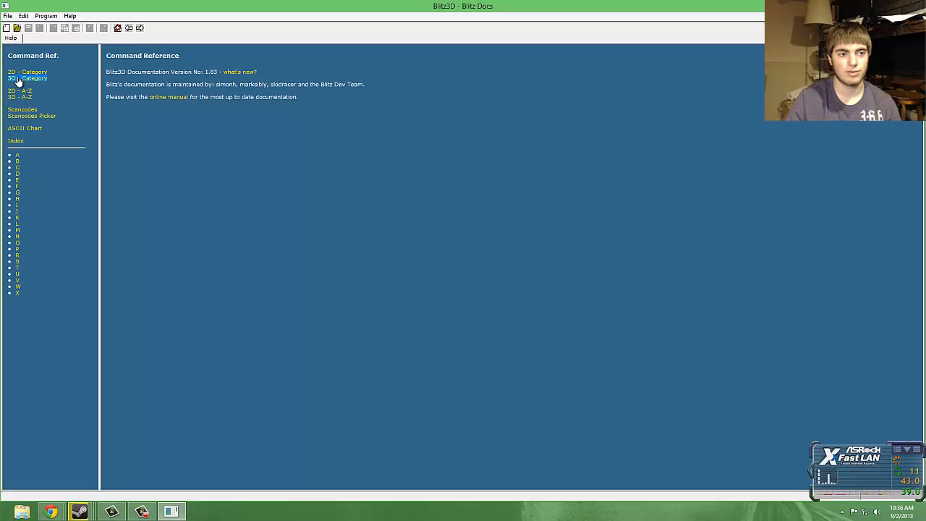
{"action": "left_click", "coordinate": [18, 153]}
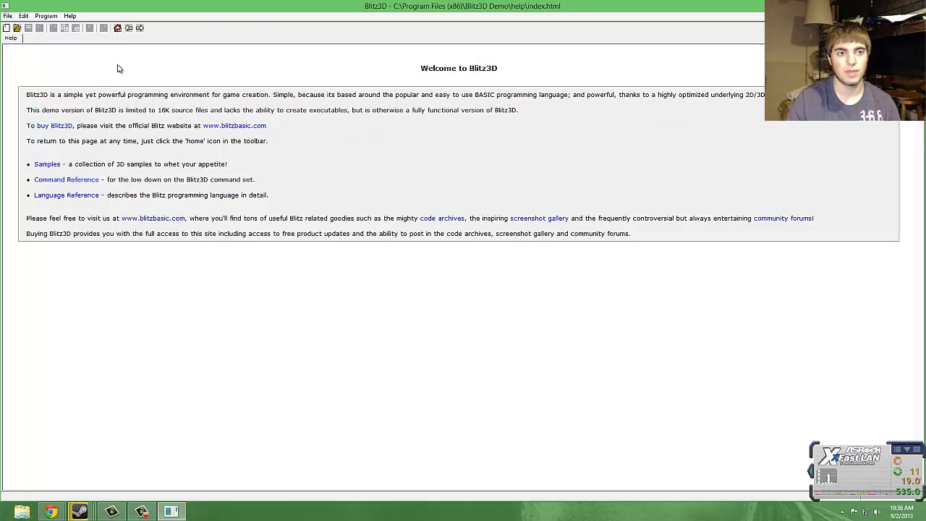
{"action": "mouse_move", "coordinate": [60, 200]}
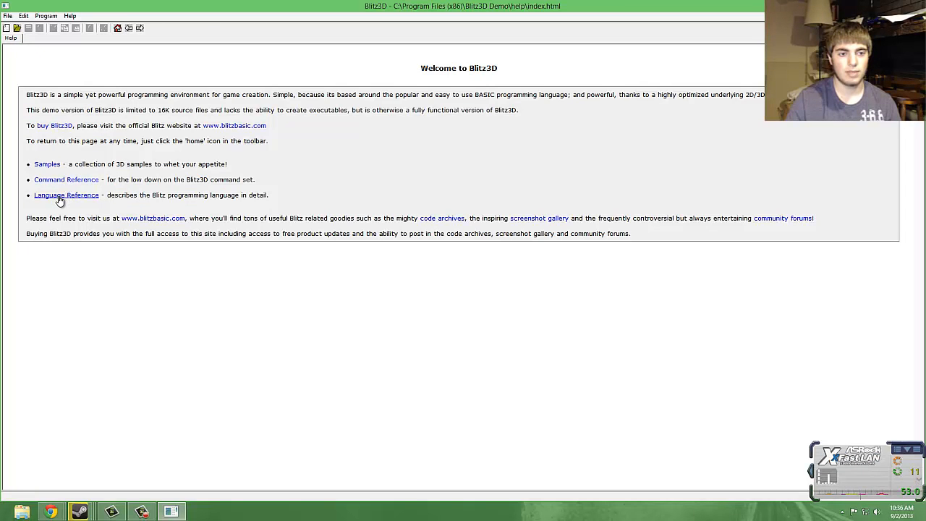
Step: Show the Language Reference page from the help home page
{"action": "left_click", "coordinate": [67, 194]}
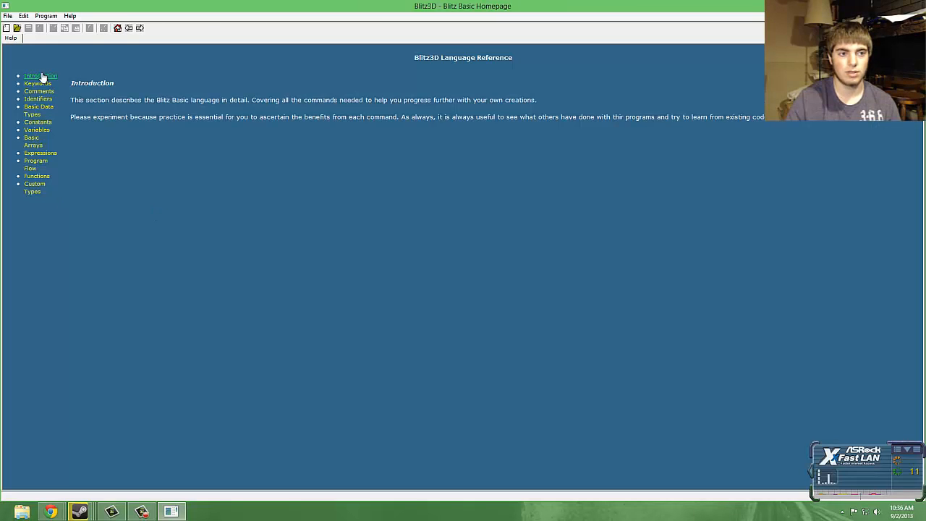
{"action": "mouse_move", "coordinate": [81, 62]}
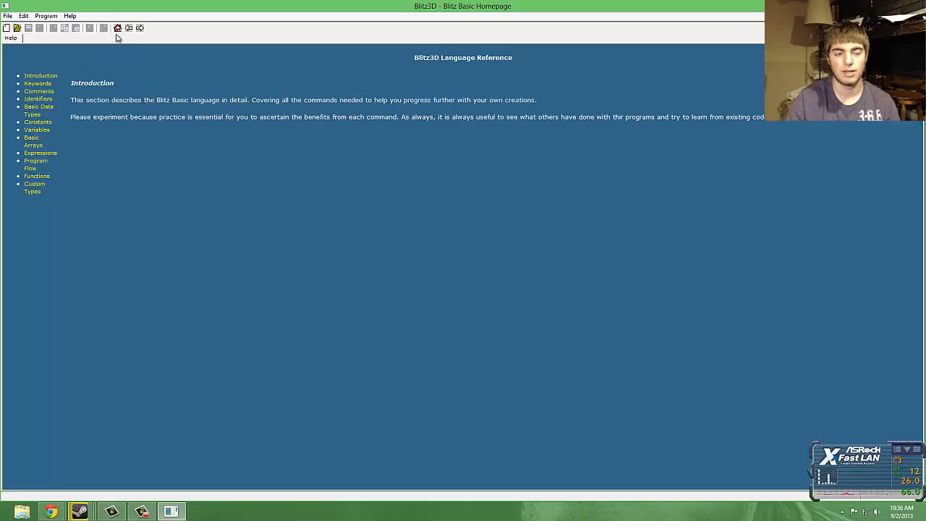
Step: Return to the Welcome to Blitz3D help page via the Home toolbar icon
{"action": "left_click", "coordinate": [114, 29]}
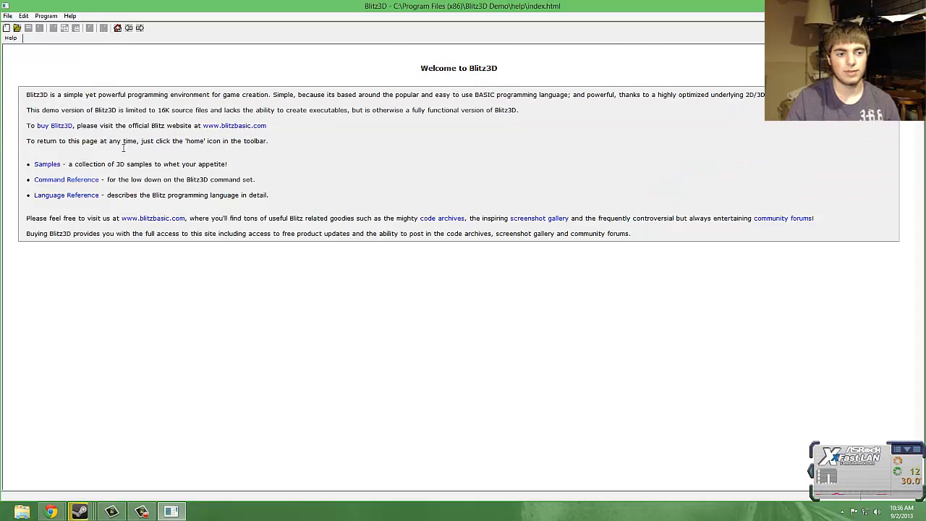
{"action": "mouse_move", "coordinate": [496, 248]}
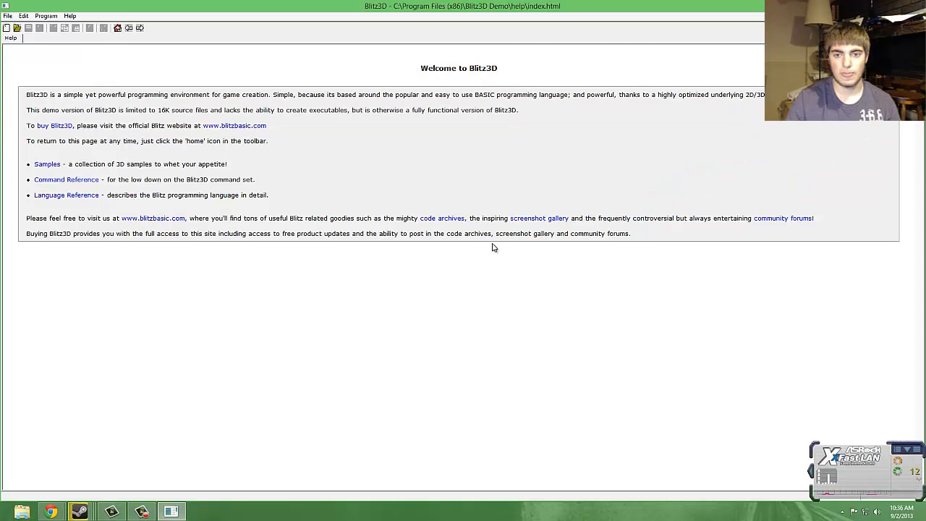
{"action": "mouse_move", "coordinate": [514, 229]}
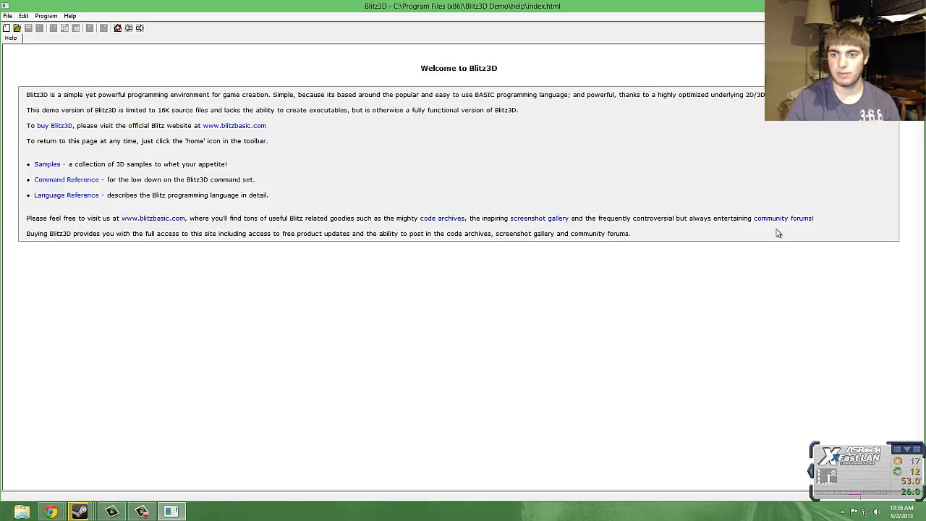
{"action": "mouse_move", "coordinate": [795, 229]}
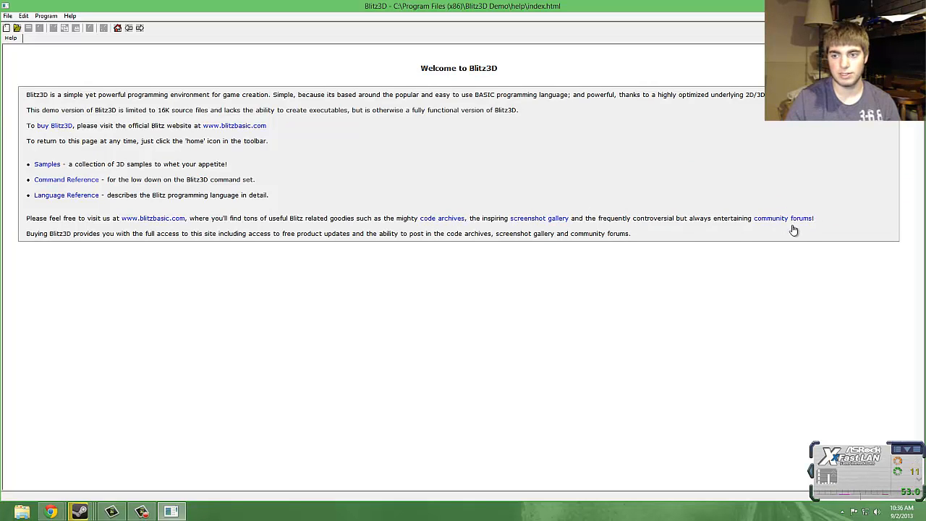
{"action": "mouse_move", "coordinate": [770, 225]}
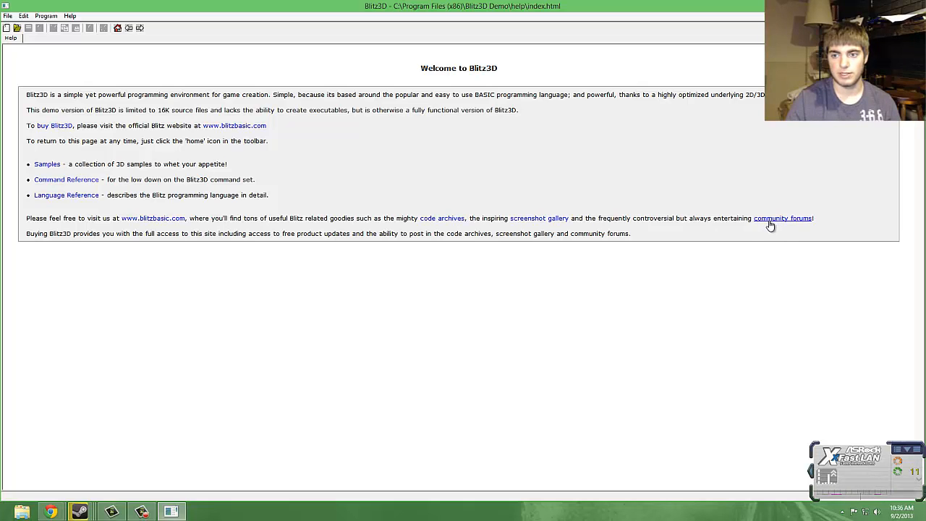
{"action": "mouse_move", "coordinate": [799, 232]}
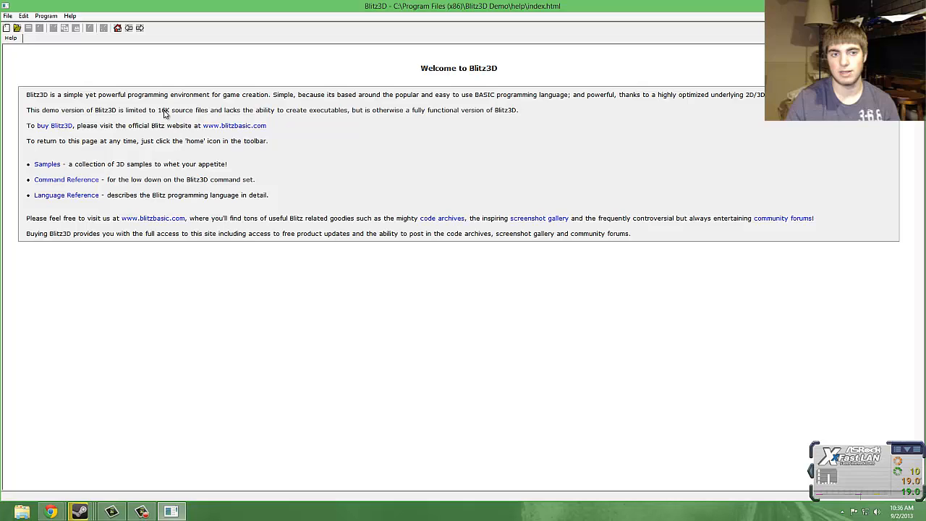
{"action": "mouse_move", "coordinate": [220, 139]}
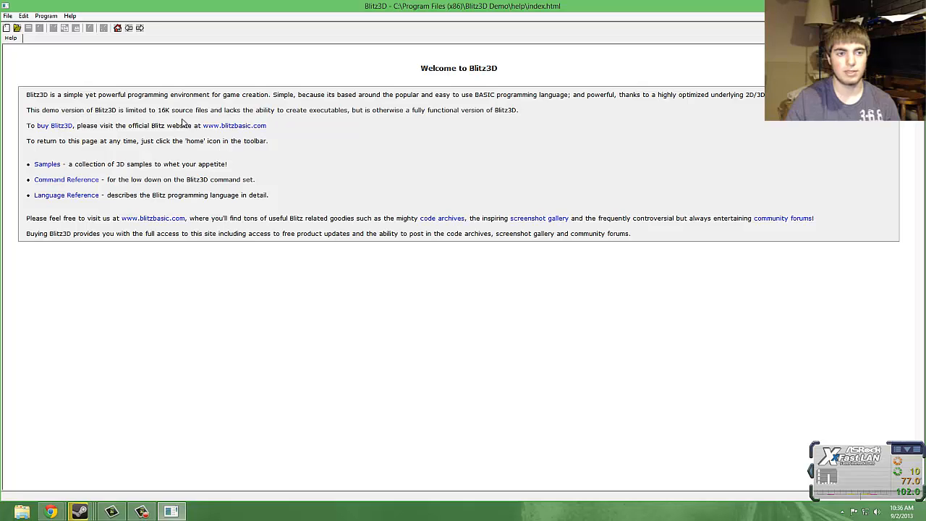
{"action": "mouse_move", "coordinate": [275, 130]}
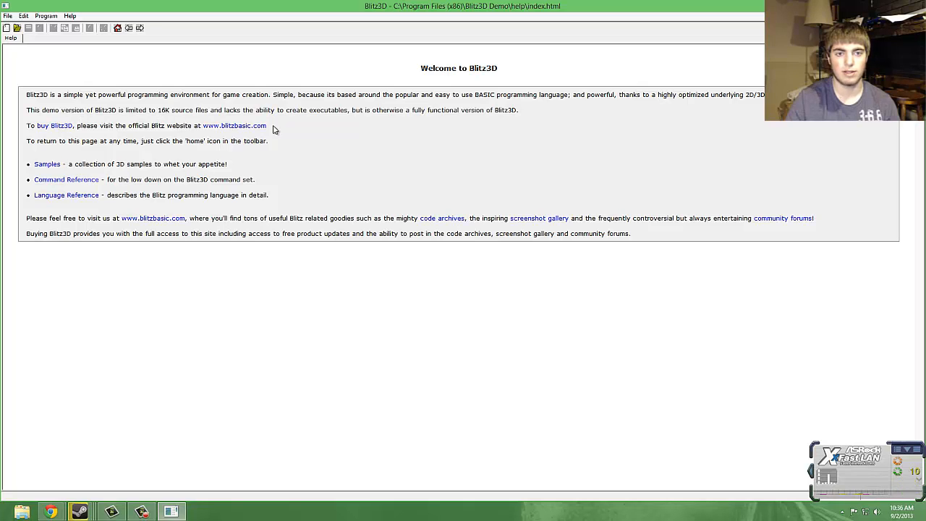
{"action": "mouse_move", "coordinate": [147, 99]}
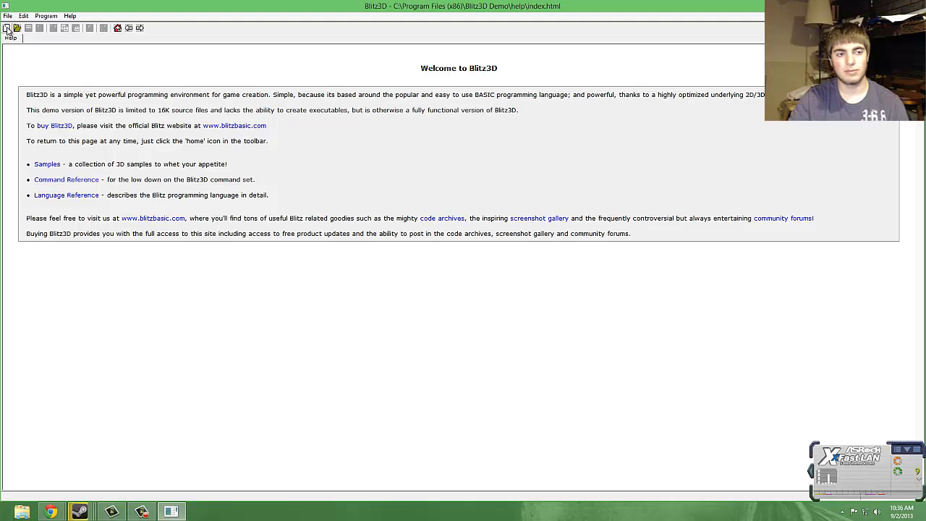
{"action": "mouse_move", "coordinate": [9, 29]}
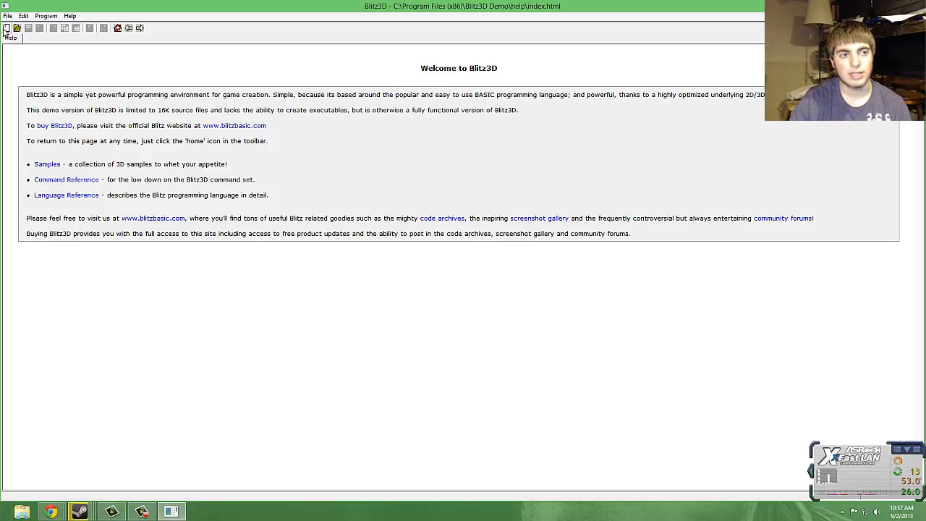
{"action": "mouse_move", "coordinate": [9, 30]}
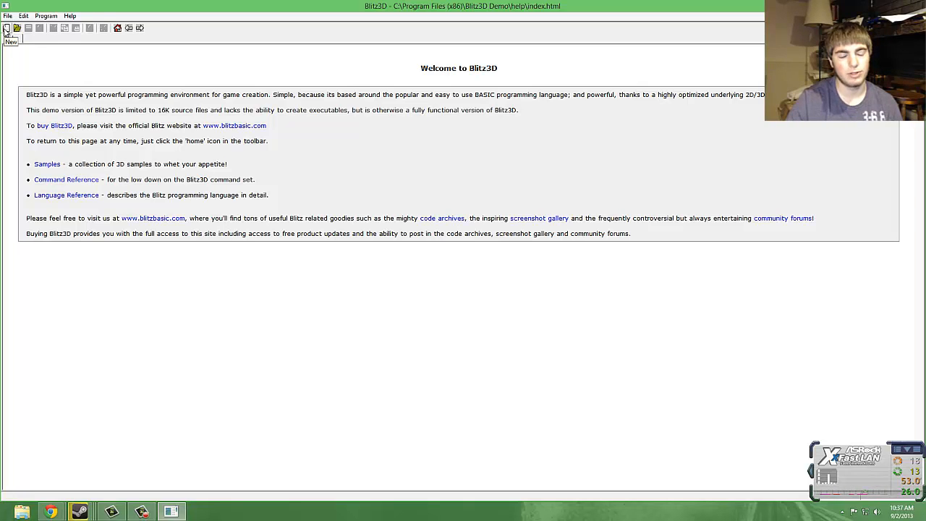
Step: Create a new program file, browsing Save As to Program Files (x86) before cancelling
{"action": "left_click", "coordinate": [8, 29]}
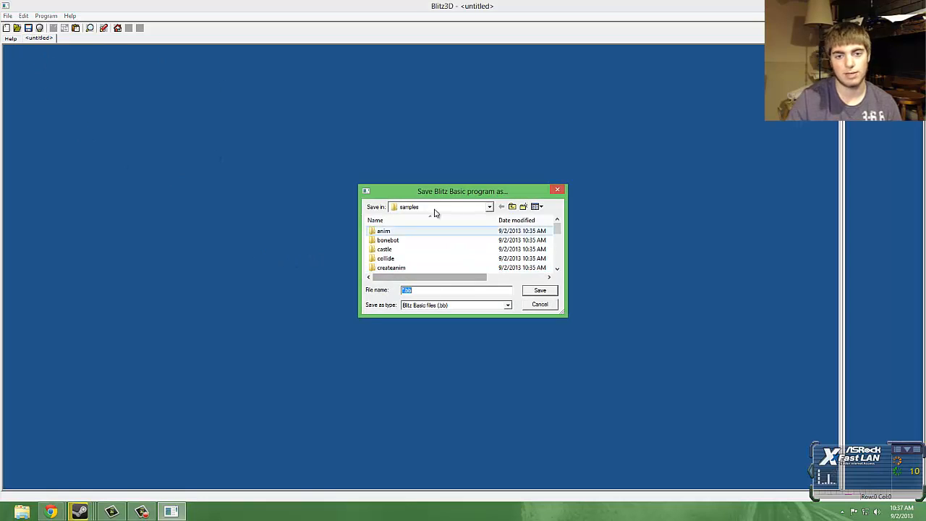
{"action": "left_click", "coordinate": [512, 207]}
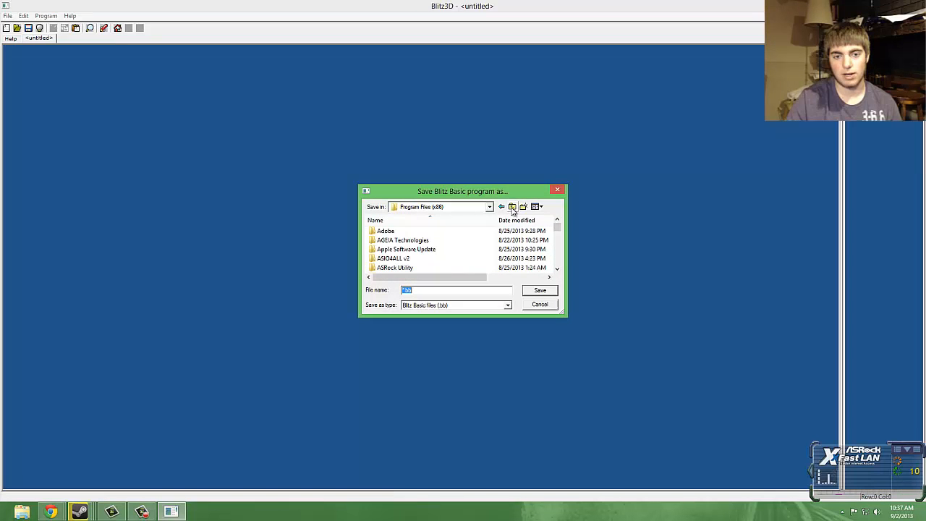
{"action": "mouse_move", "coordinate": [512, 207]}
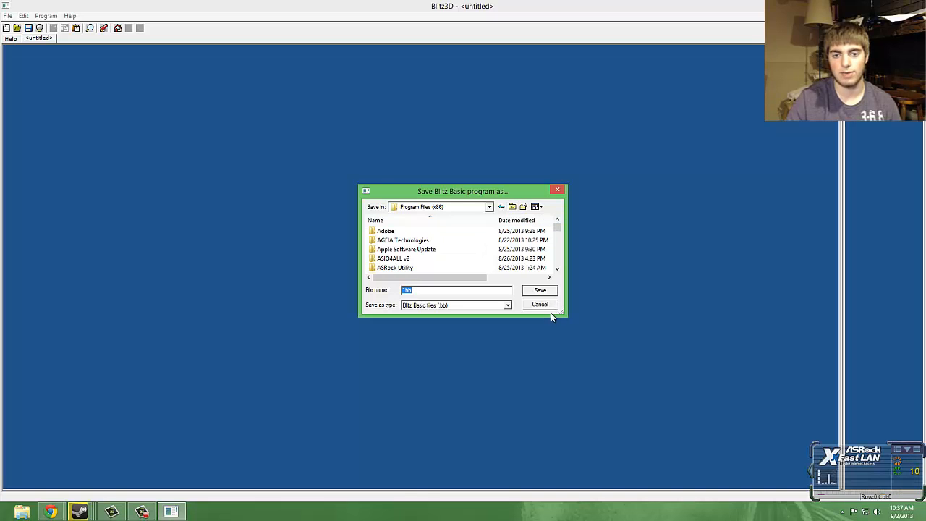
{"action": "left_click", "coordinate": [538, 304]}
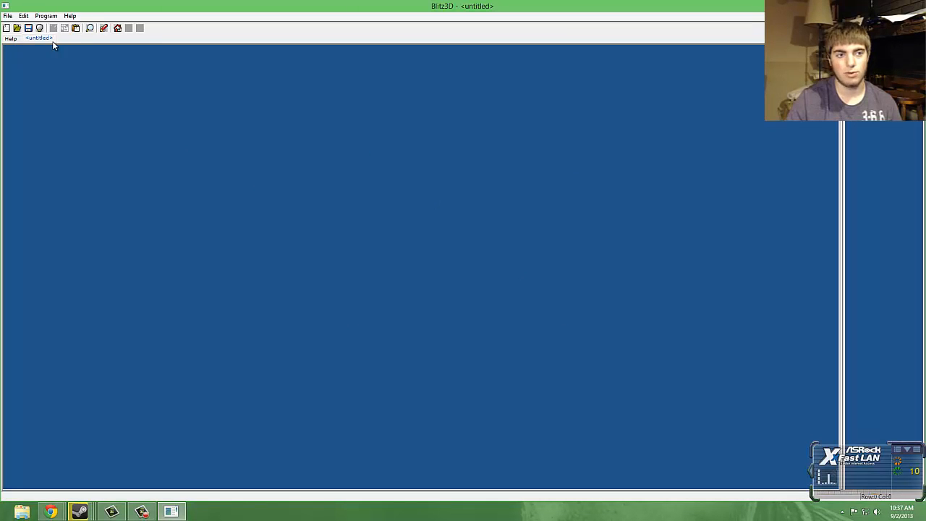
Step: Bring up the Open Blitz Basic File dialog, cancel it and show the welcome help page
{"action": "left_click", "coordinate": [27, 29]}
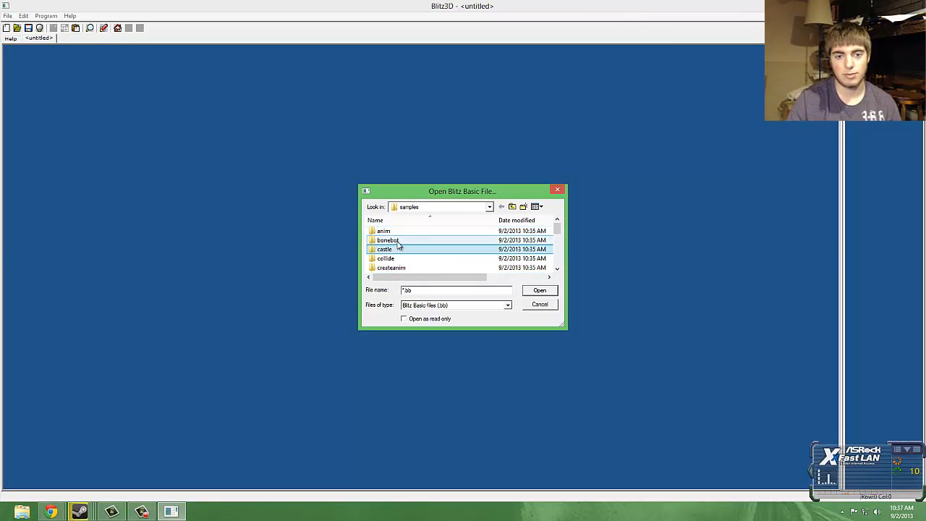
{"action": "left_click", "coordinate": [539, 304]}
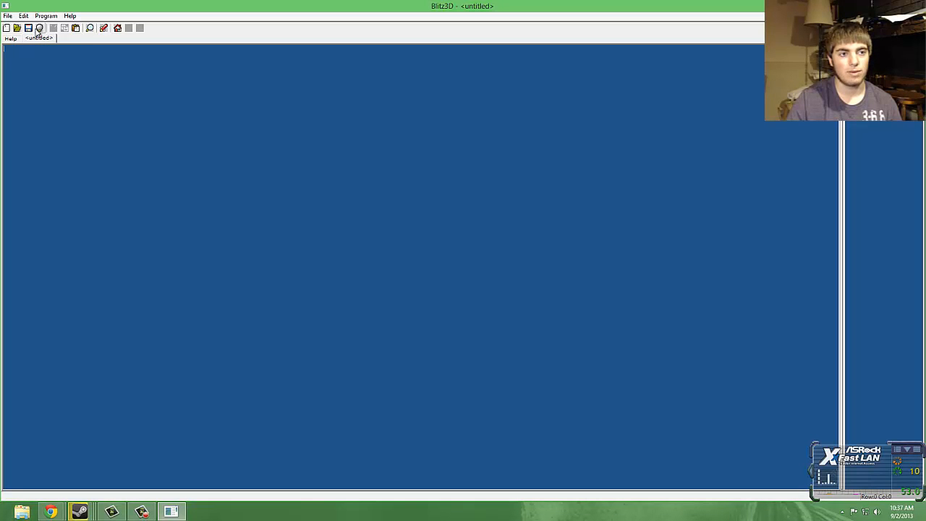
{"action": "left_click", "coordinate": [13, 37]}
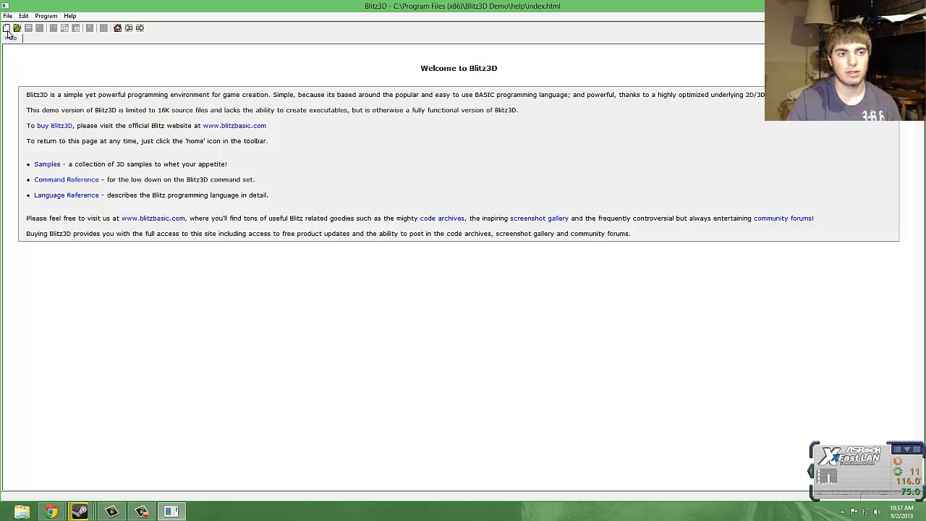
Step: Close the untitled file and answer No to saving its changes
{"action": "left_click", "coordinate": [8, 29]}
{"action": "type", "text": "rdetgsdfg"}
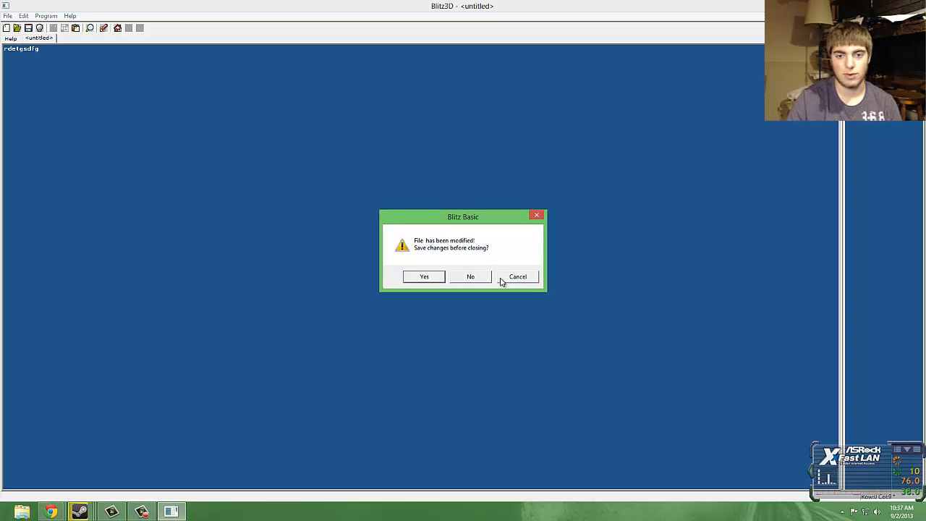
{"action": "left_click", "coordinate": [517, 277]}
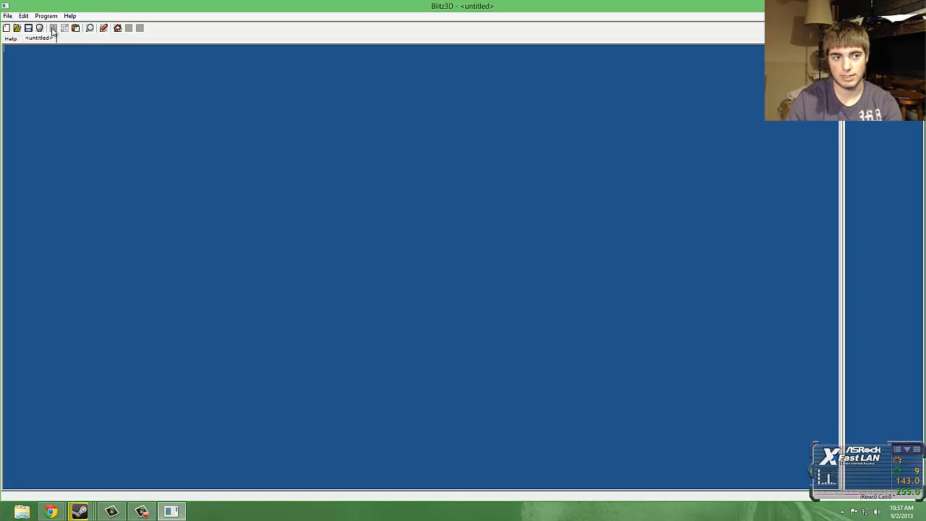
Step: Enter the junk word rdetqsdfg, cancel the Find dialog and drop down the Edit menu
{"action": "type", "text": "rdetqsdfg"}
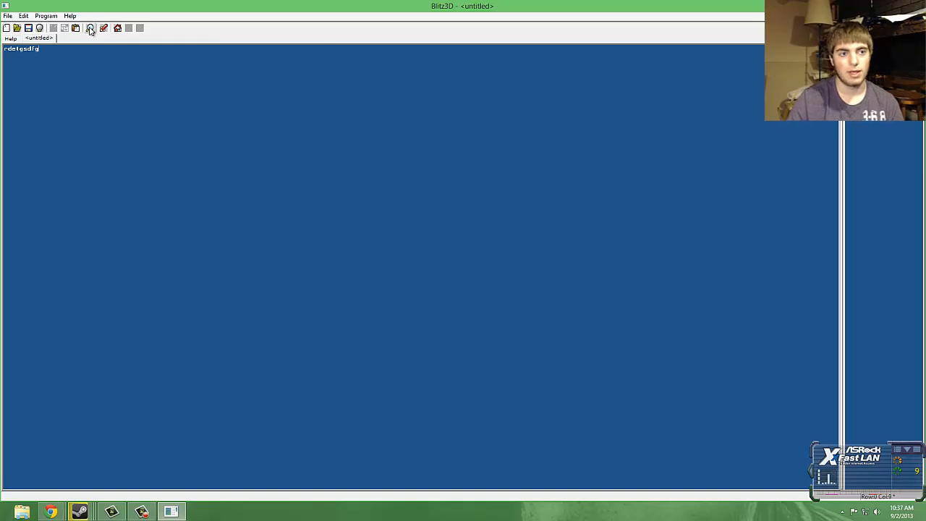
{"action": "mouse_move", "coordinate": [255, 118]}
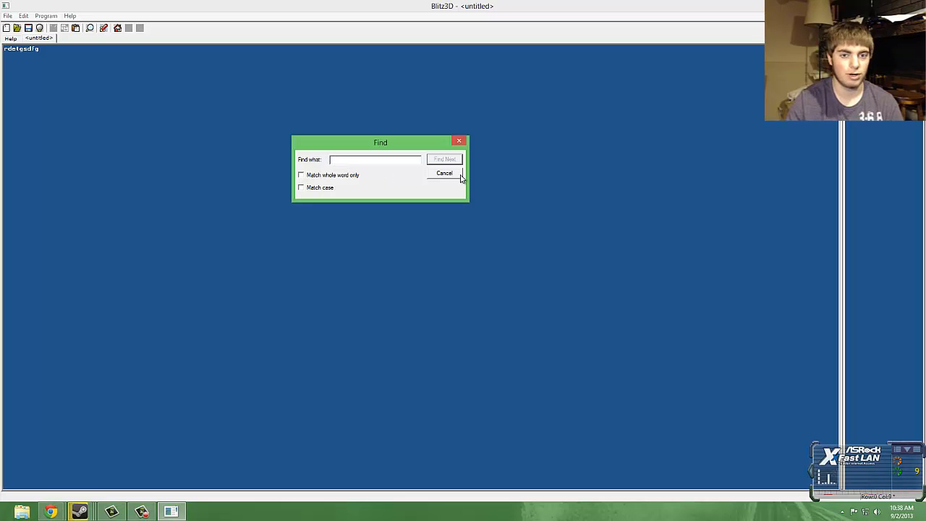
{"action": "mouse_move", "coordinate": [436, 182]}
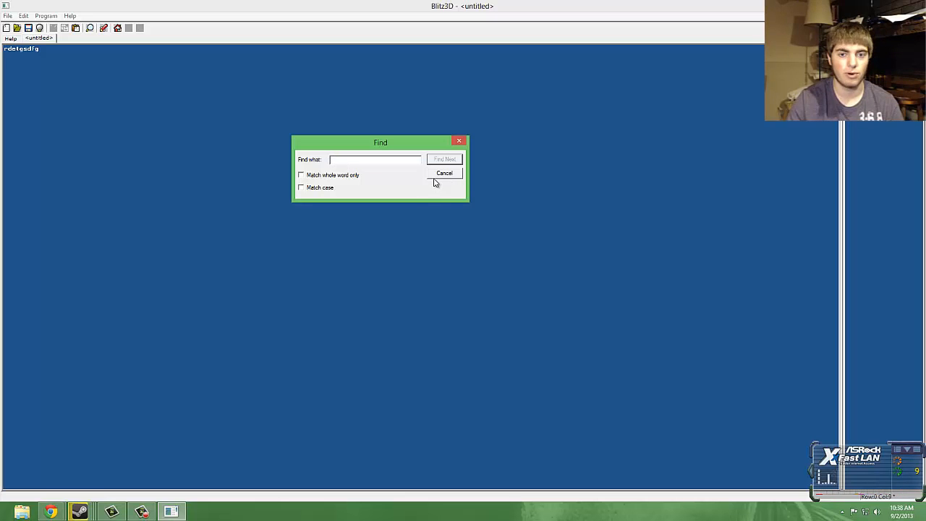
{"action": "mouse_move", "coordinate": [453, 179]}
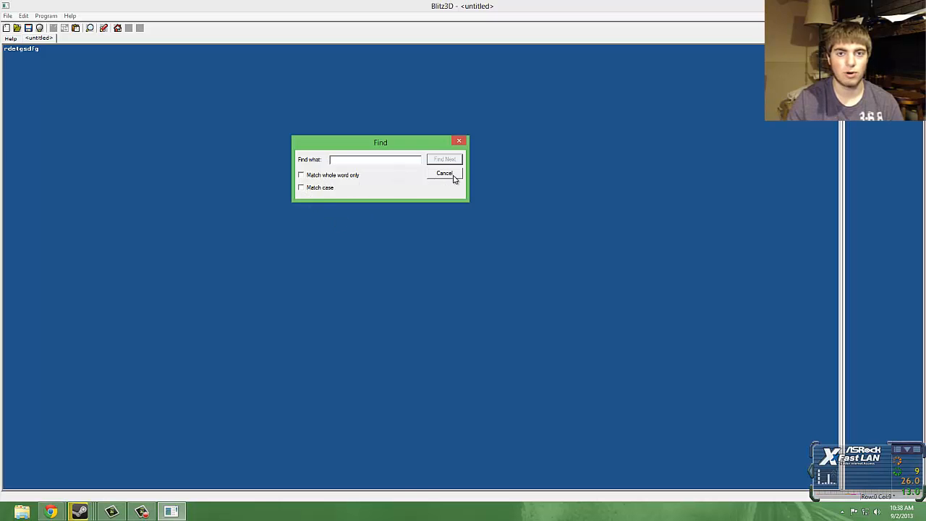
{"action": "left_click", "coordinate": [445, 174]}
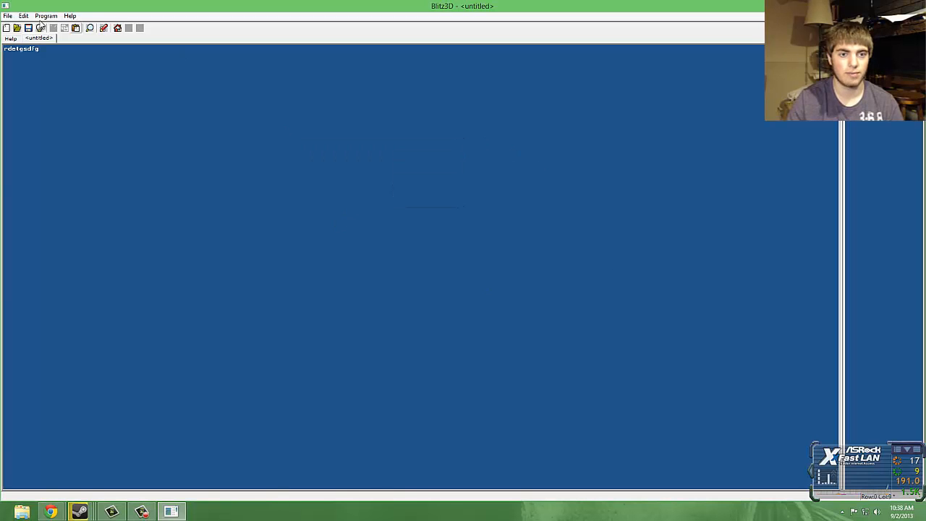
{"action": "left_click", "coordinate": [24, 14]}
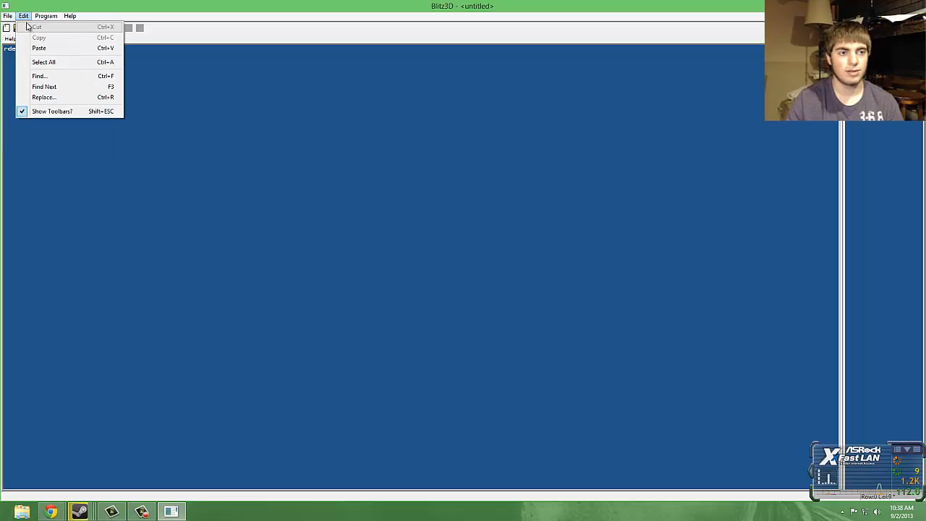
{"action": "left_click", "coordinate": [8, 5]}
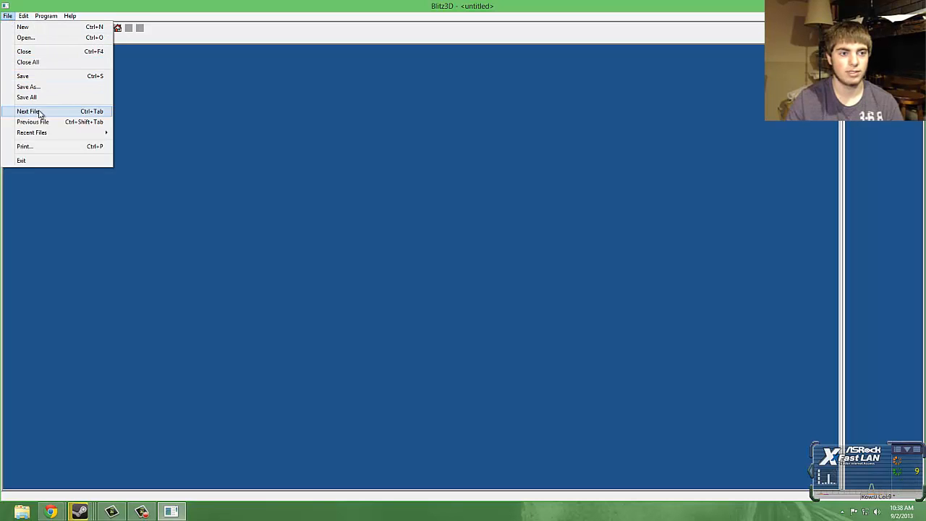
{"action": "mouse_move", "coordinate": [52, 134]}
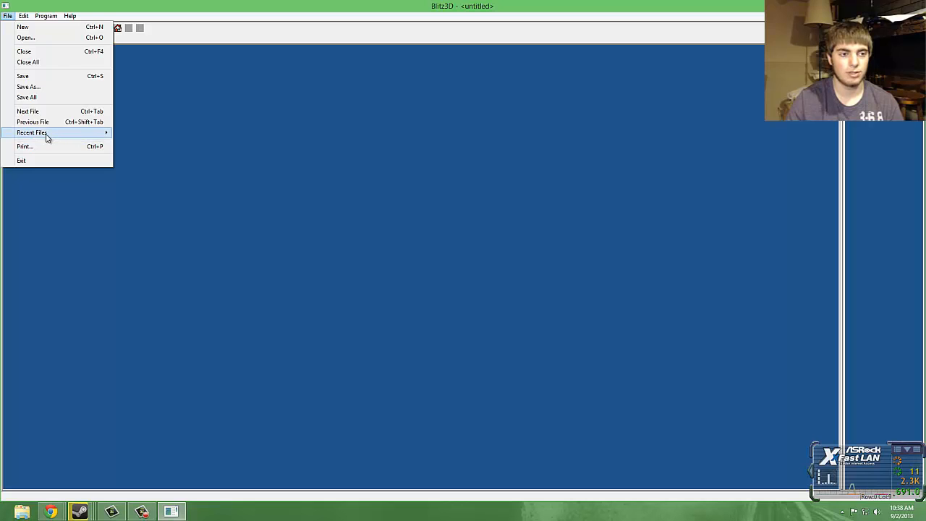
{"action": "left_click", "coordinate": [26, 15]}
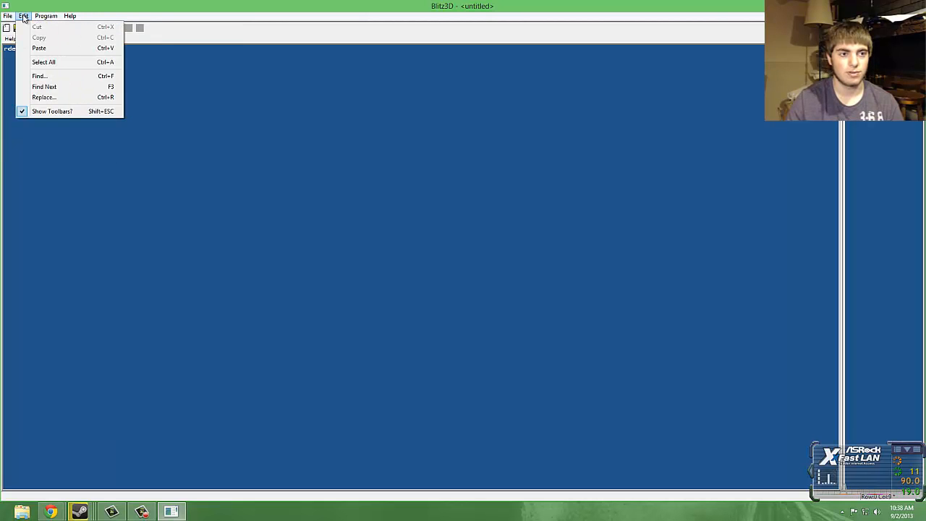
{"action": "mouse_move", "coordinate": [52, 116]}
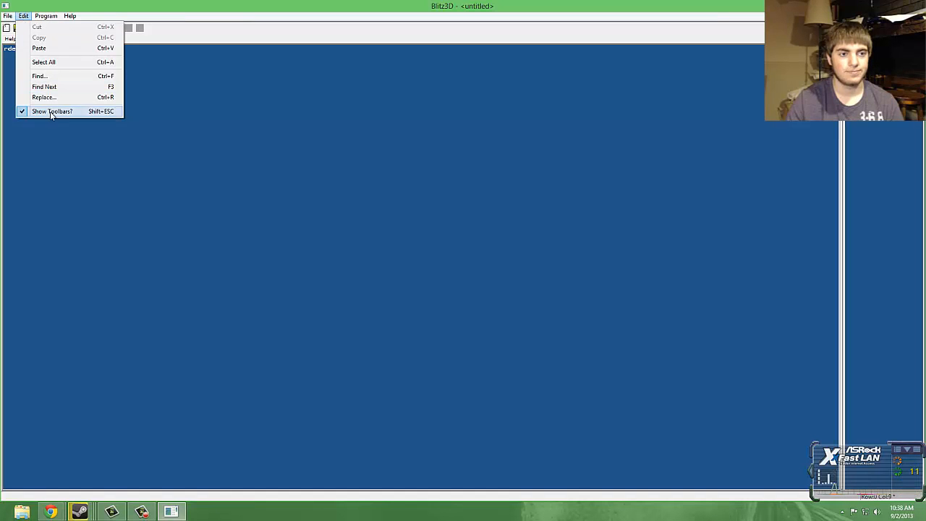
{"action": "left_click", "coordinate": [52, 110]}
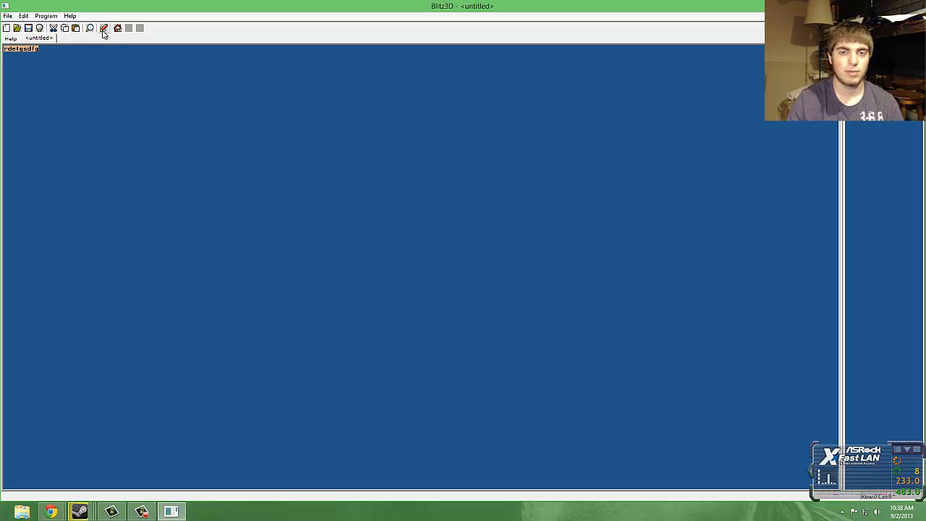
Step: Compile and run the junk-text program, producing a 'Function not found' error
{"action": "left_click", "coordinate": [104, 29]}
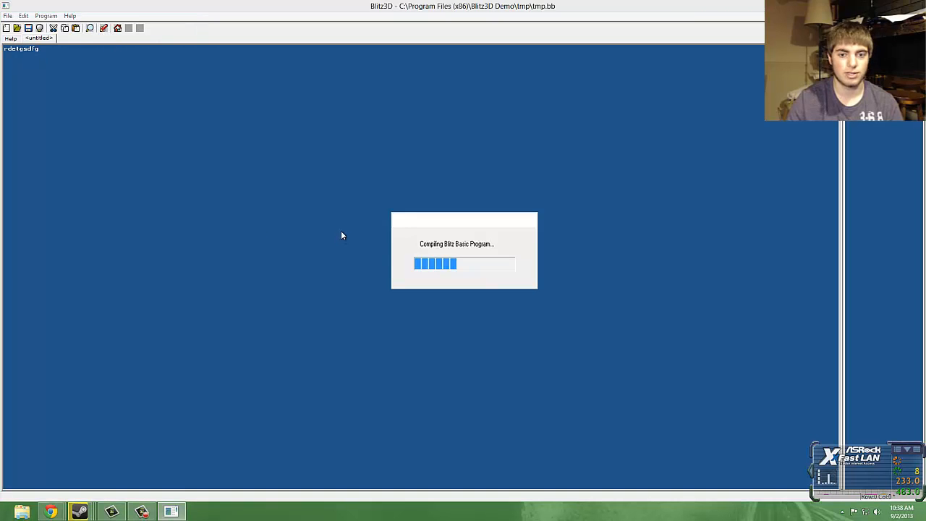
{"action": "mouse_move", "coordinate": [370, 217]}
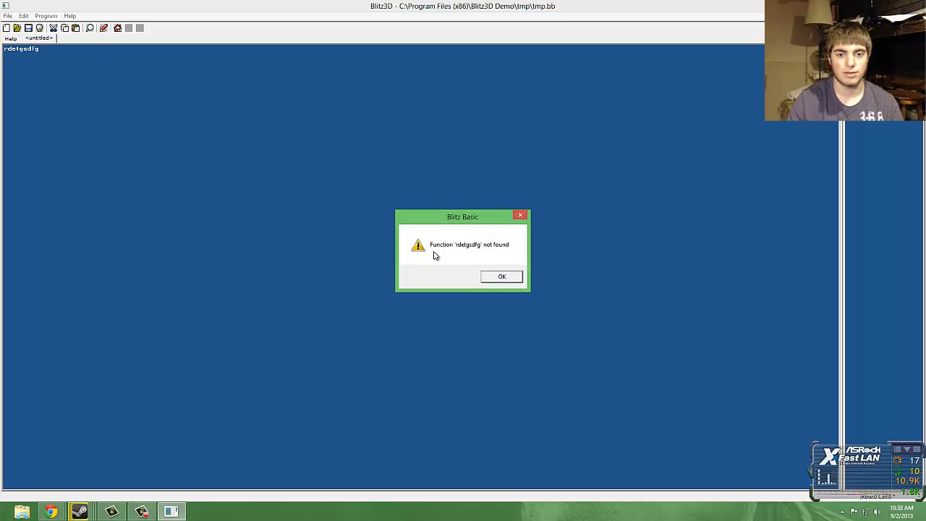
{"action": "mouse_move", "coordinate": [6, 70]}
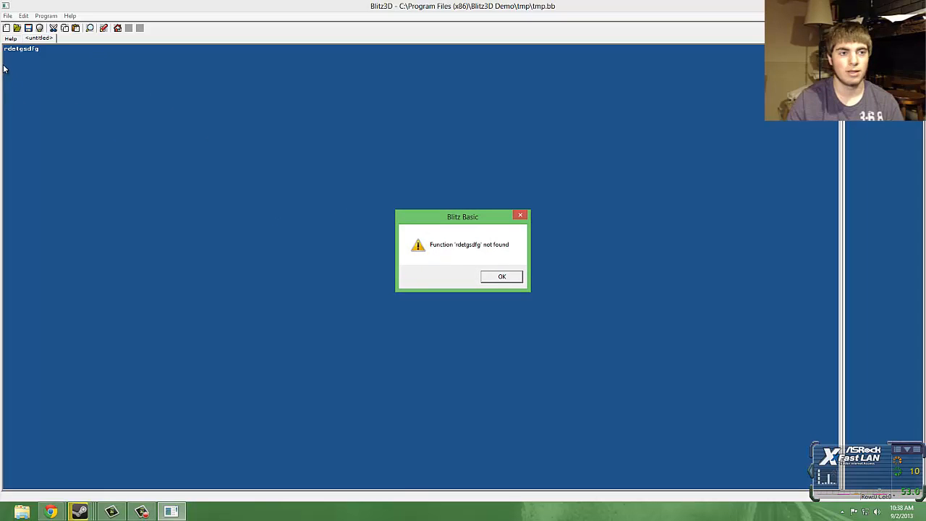
{"action": "mouse_move", "coordinate": [388, 235]}
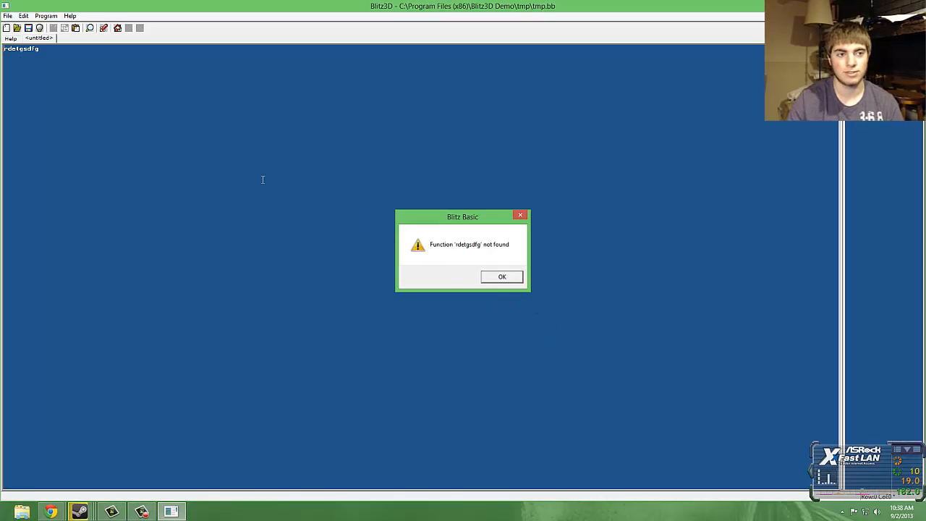
{"action": "mouse_move", "coordinate": [208, 14]}
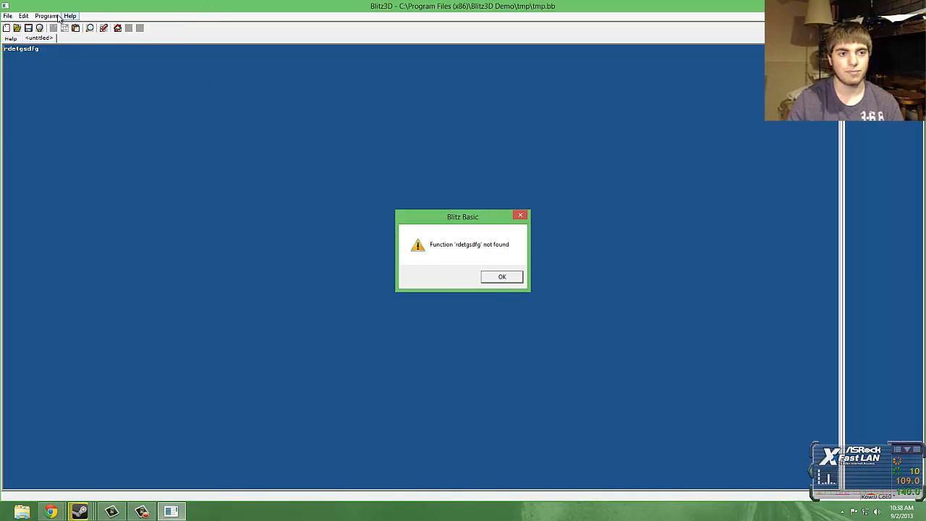
Step: Dismiss the function-not-found error and browse the Program menu's build and run commands
{"action": "left_click", "coordinate": [47, 14]}
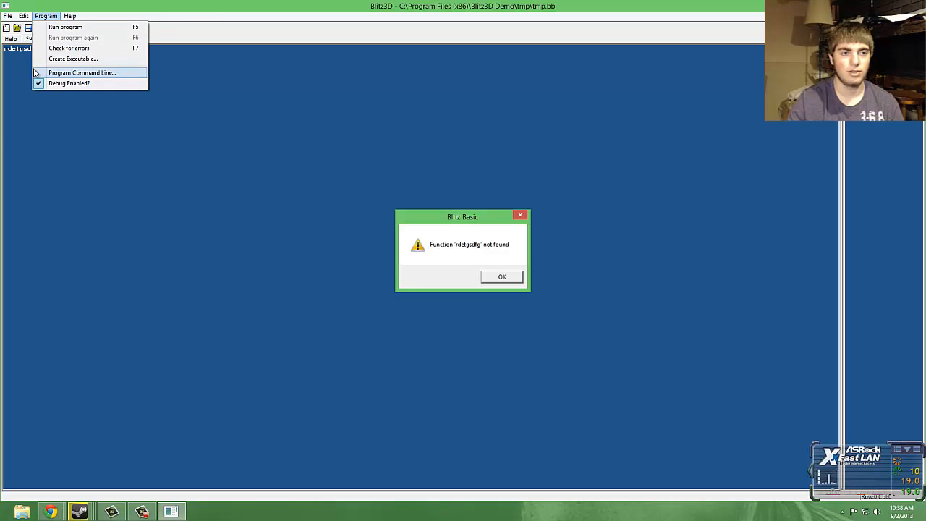
{"action": "left_click", "coordinate": [500, 276]}
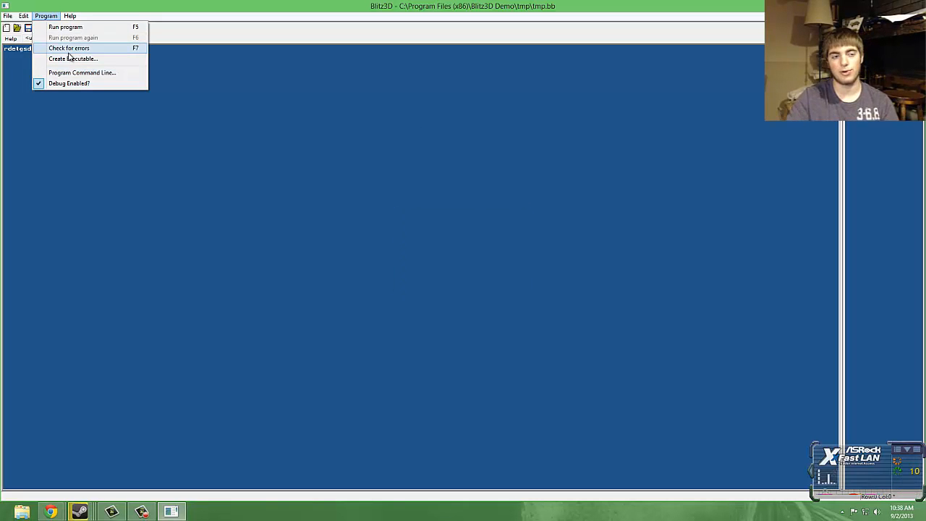
{"action": "mouse_move", "coordinate": [98, 65]}
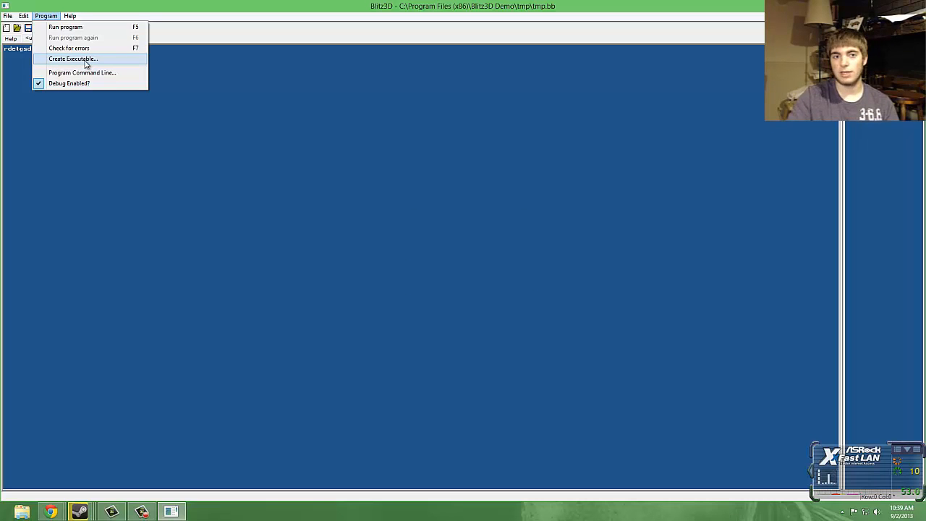
{"action": "mouse_move", "coordinate": [255, 14]}
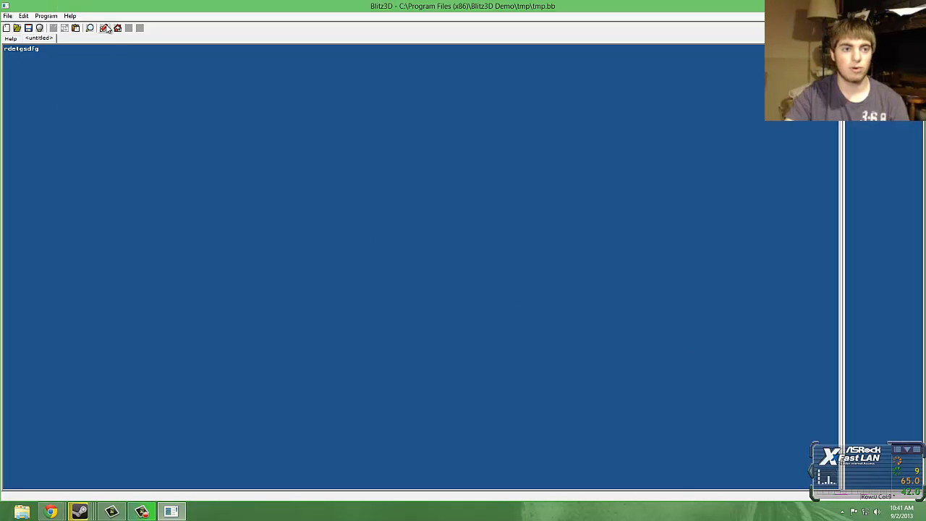
{"action": "mouse_move", "coordinate": [105, 28]}
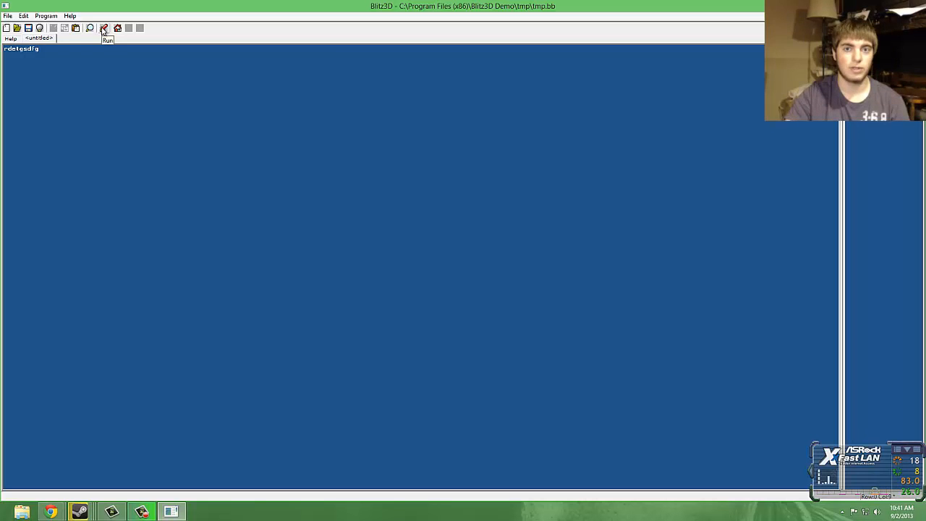
{"action": "mouse_move", "coordinate": [107, 7]}
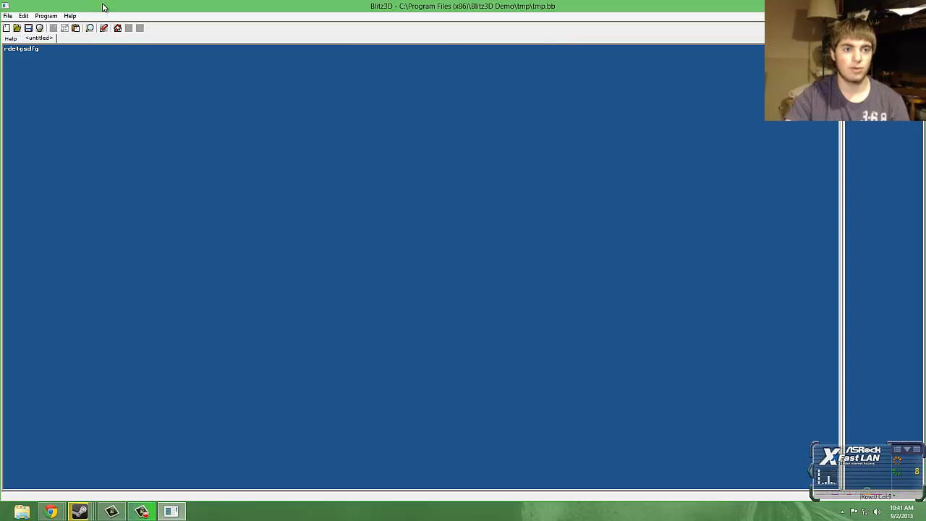